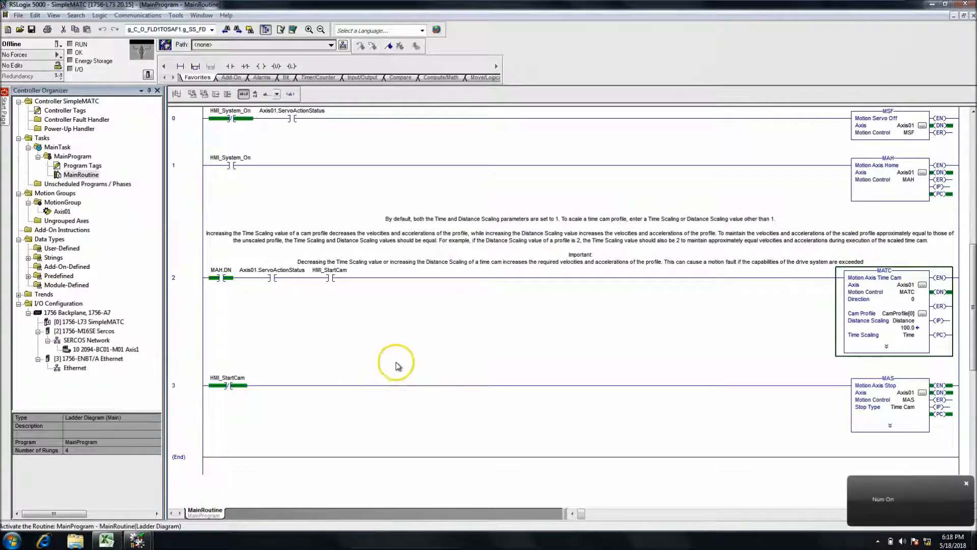
mouse_move(417, 363)
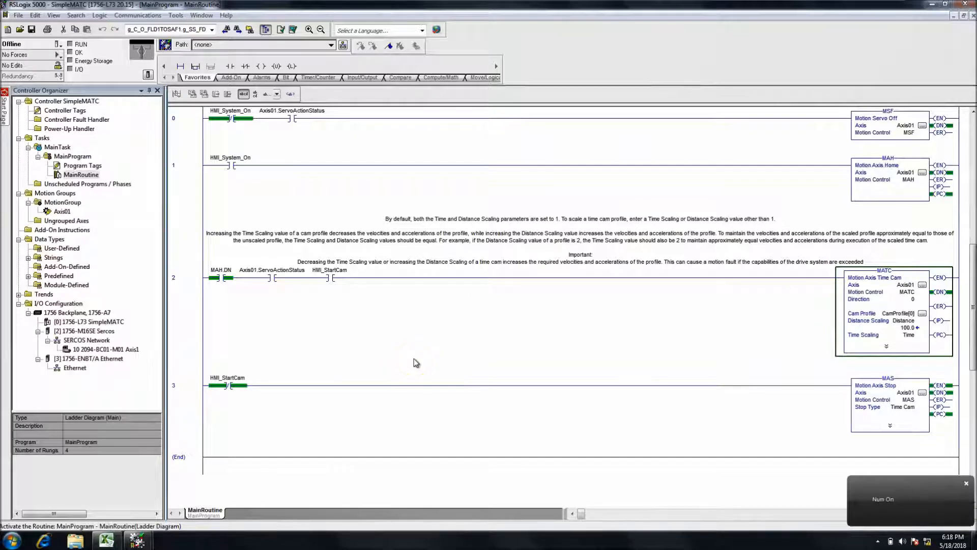
mouse_move(721, 347)
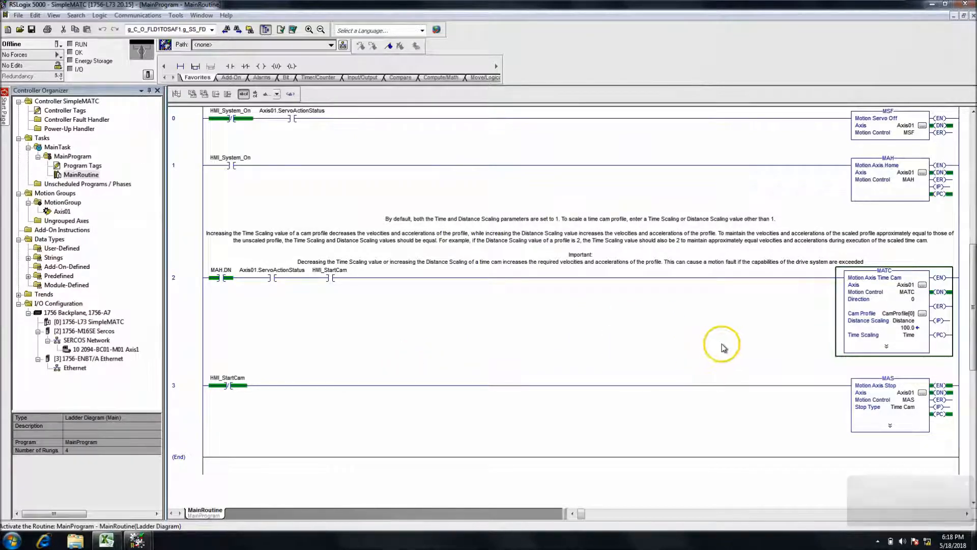
mouse_move(922, 321)
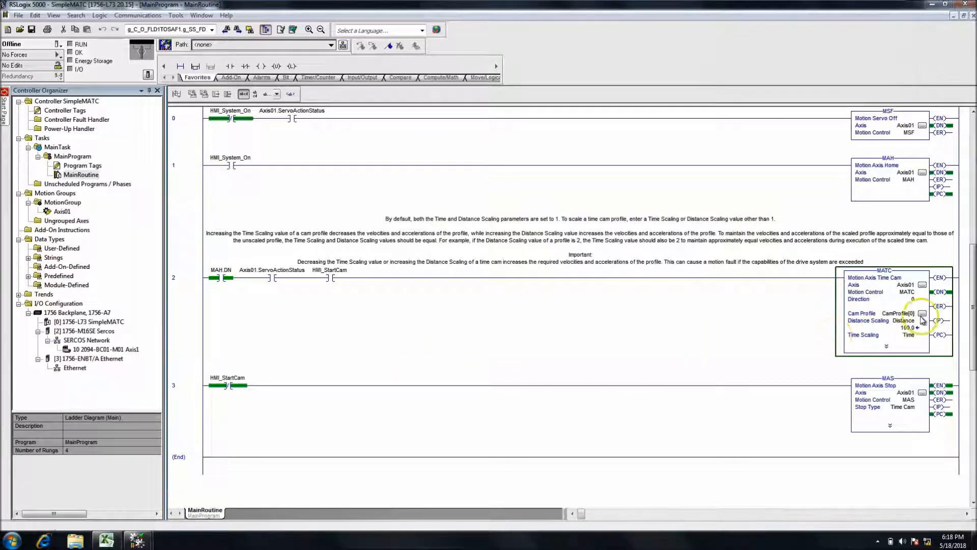
- Add a new CamProfile point at master 4.0 with slave 2.0 in the Cam Editor
left_click(922, 313)
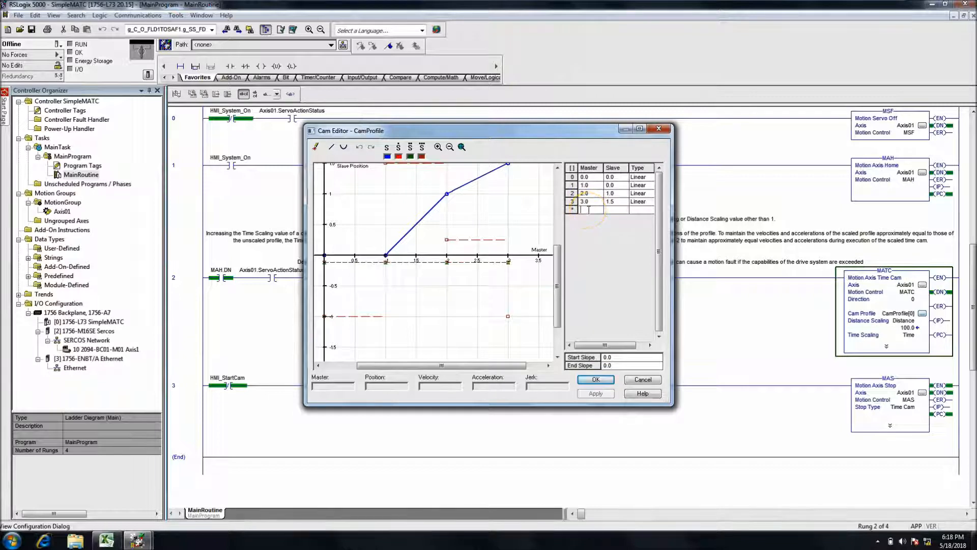
type("4.0")
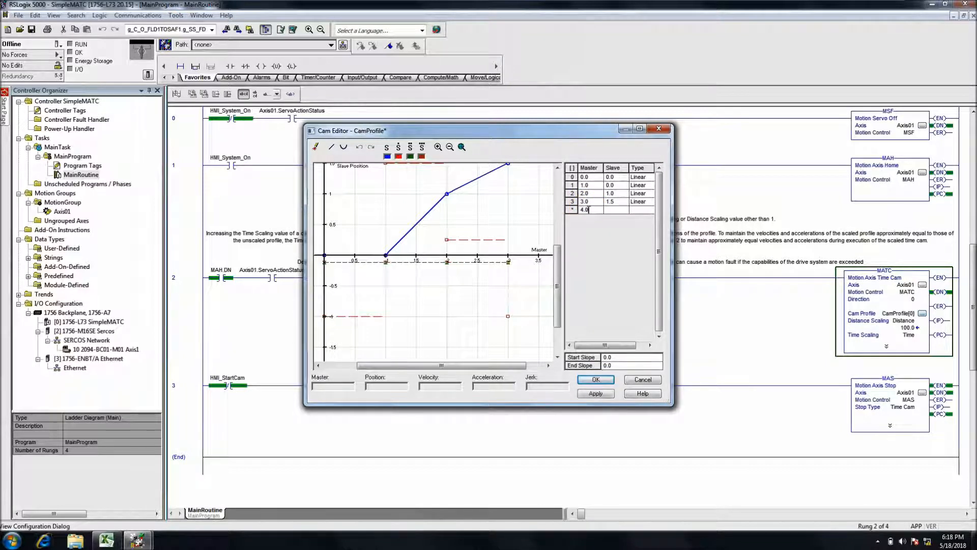
left_click(596, 209)
type("2")
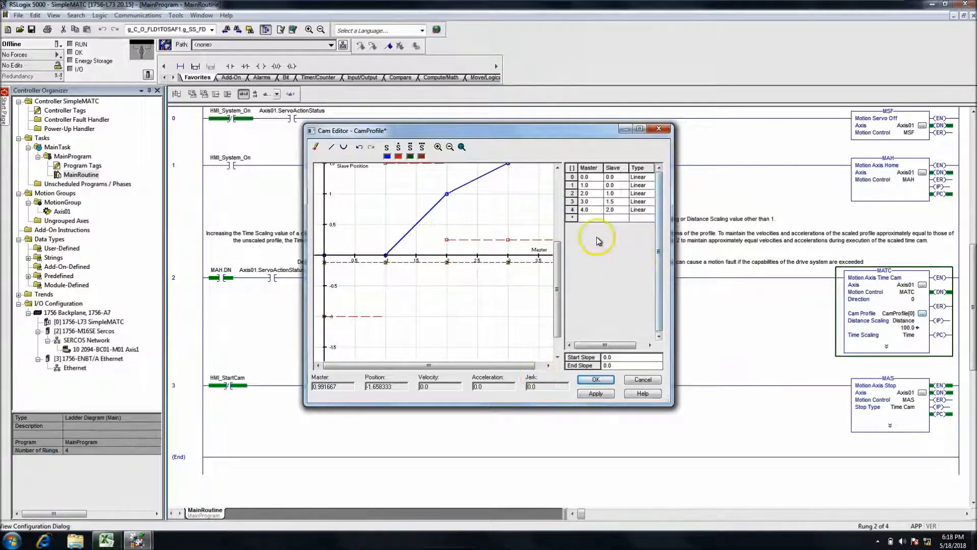
mouse_move(658, 128)
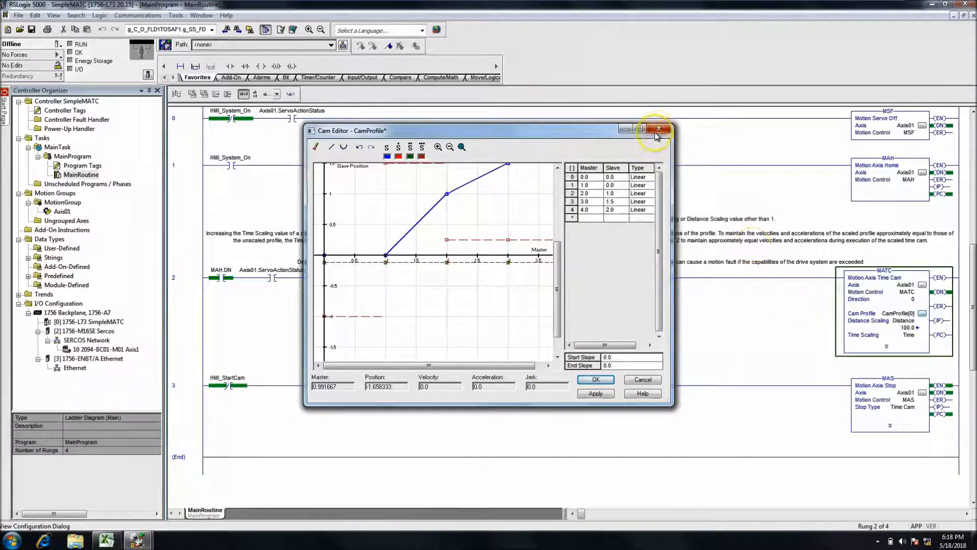
- Close the Cam Editor and inspect CamProfile's tag properties, confirming data type CAM_PROFILE
left_click(659, 128)
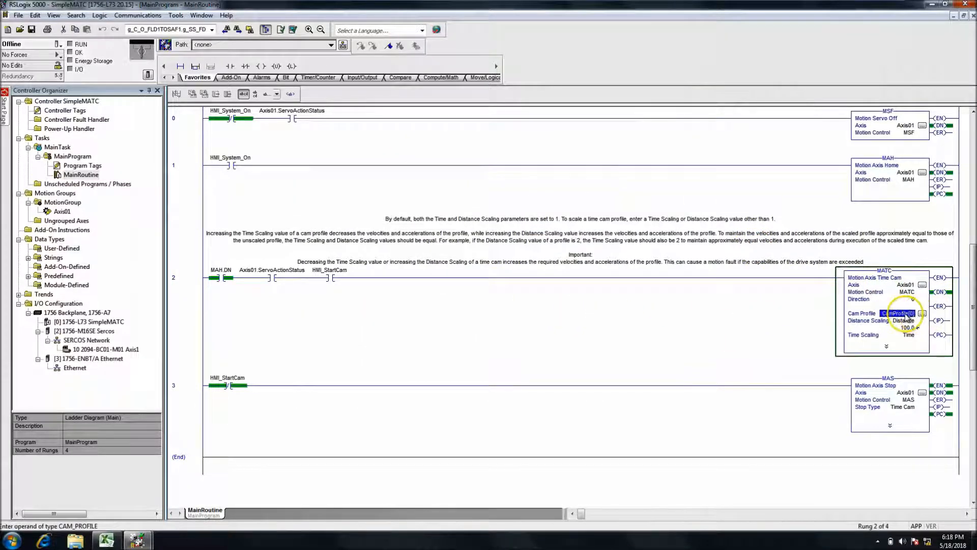
right_click(897, 313)
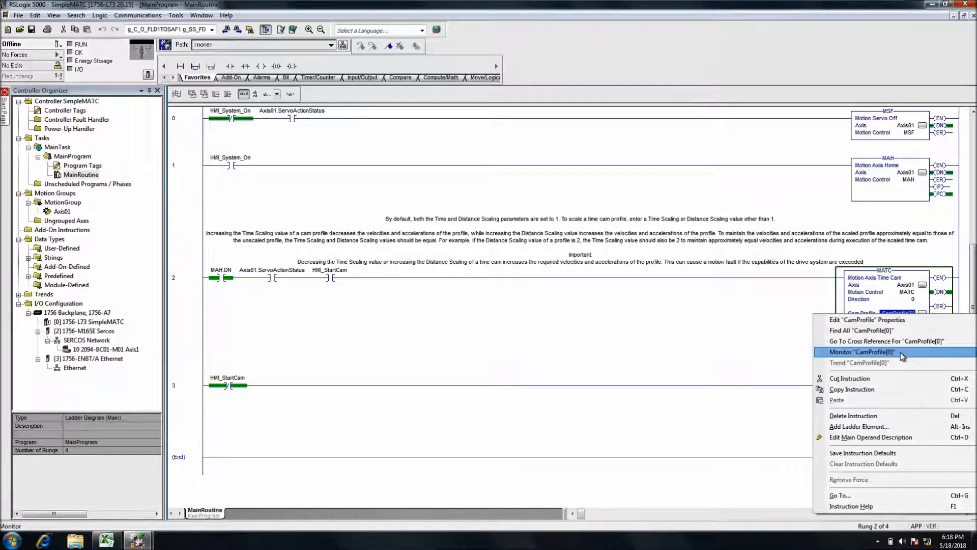
left_click(867, 319)
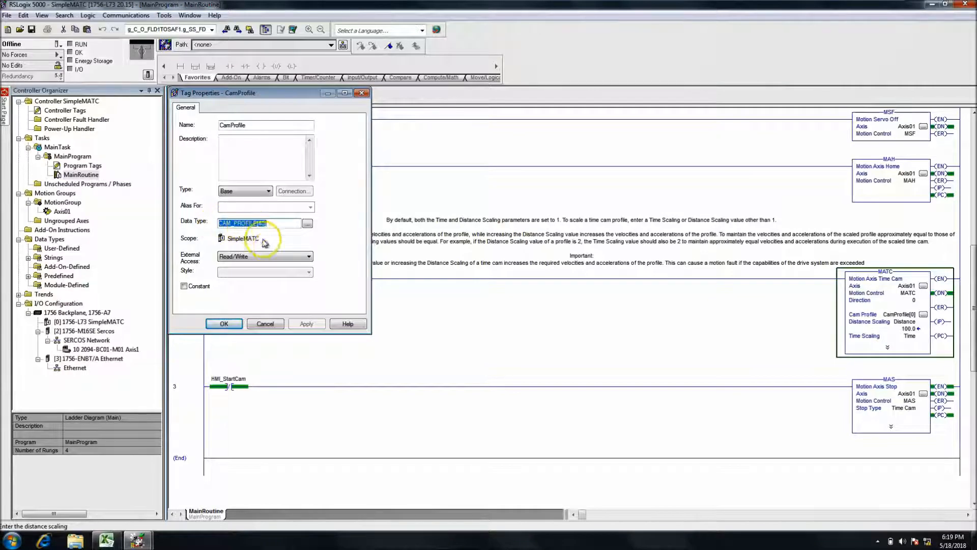
left_click(264, 324)
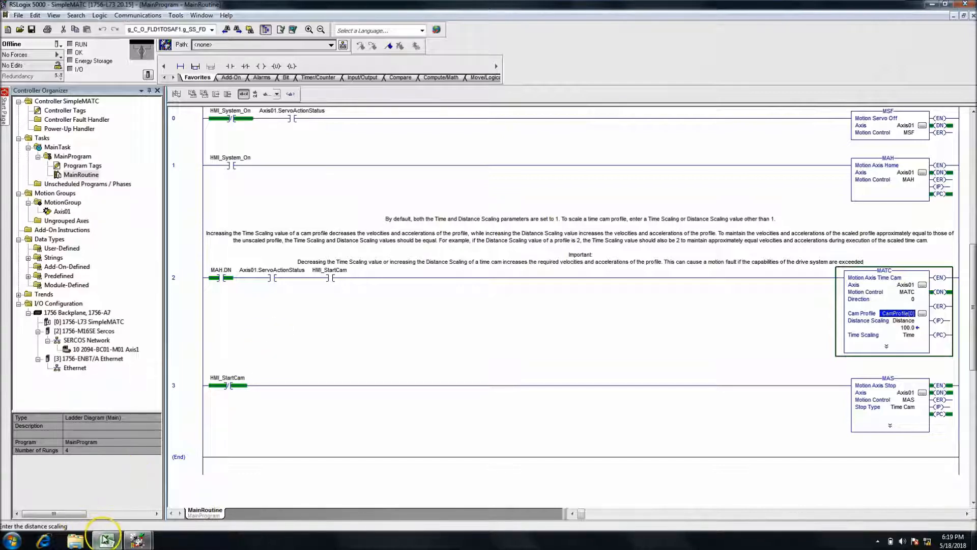
- Enter 0–3 in A1:A4 and fill the series down to 39 in row 40
left_click(106, 538)
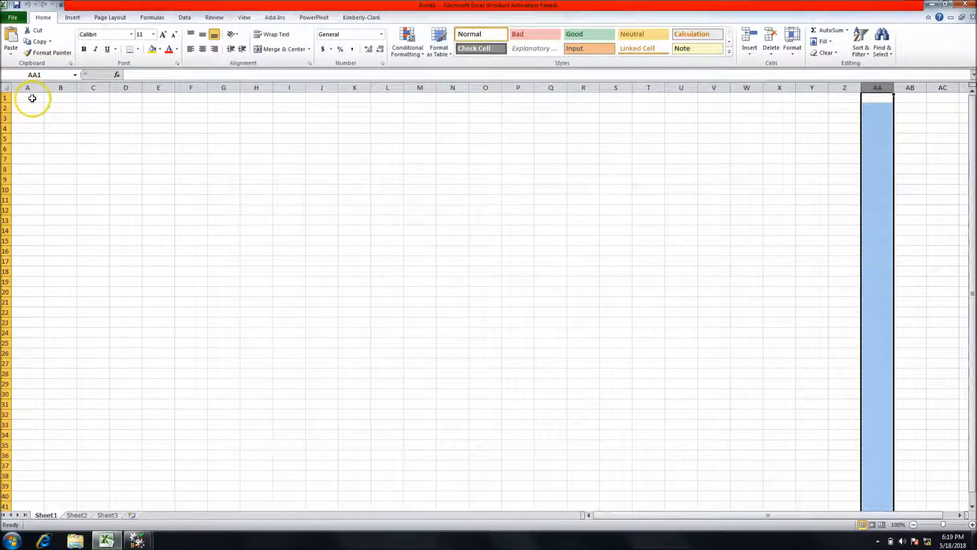
left_click(28, 98)
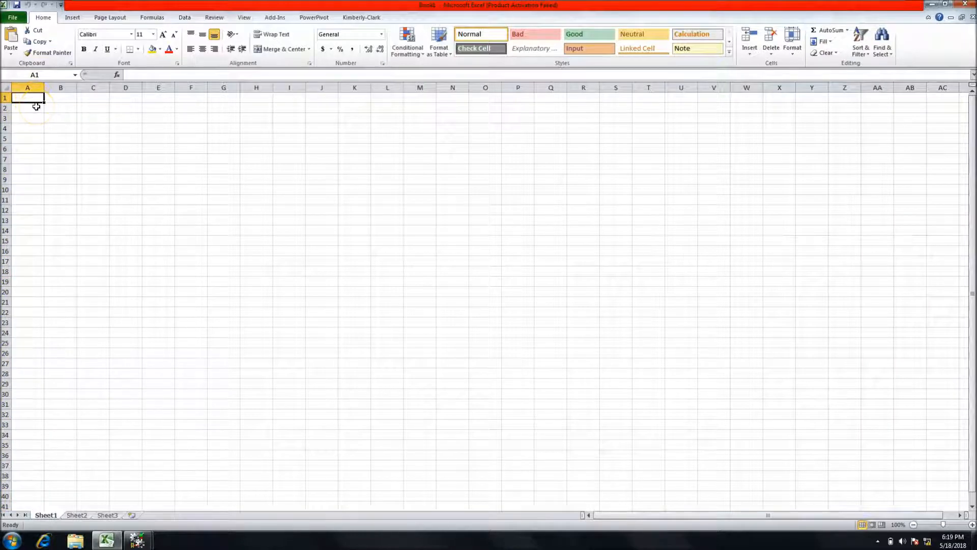
type("0")
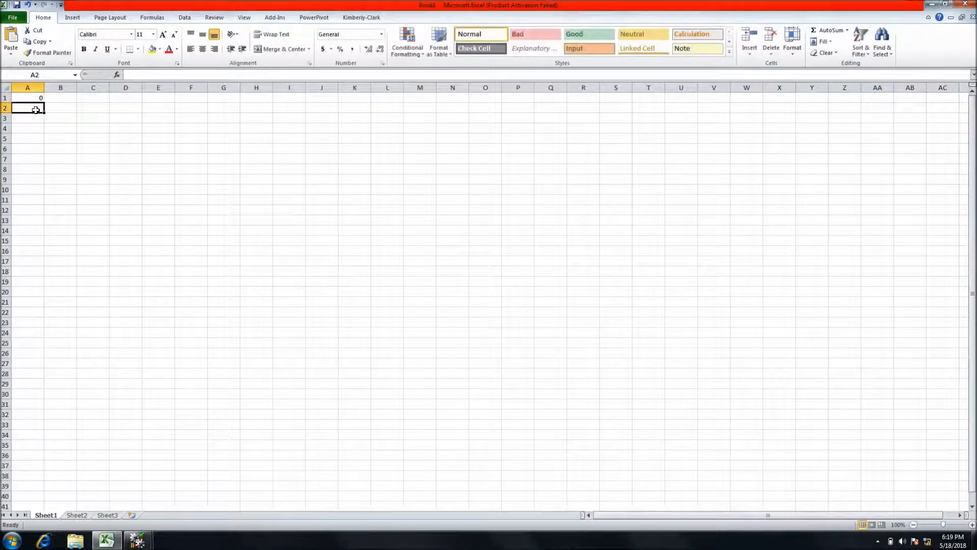
type("1")
left_click(27, 118)
type("2")
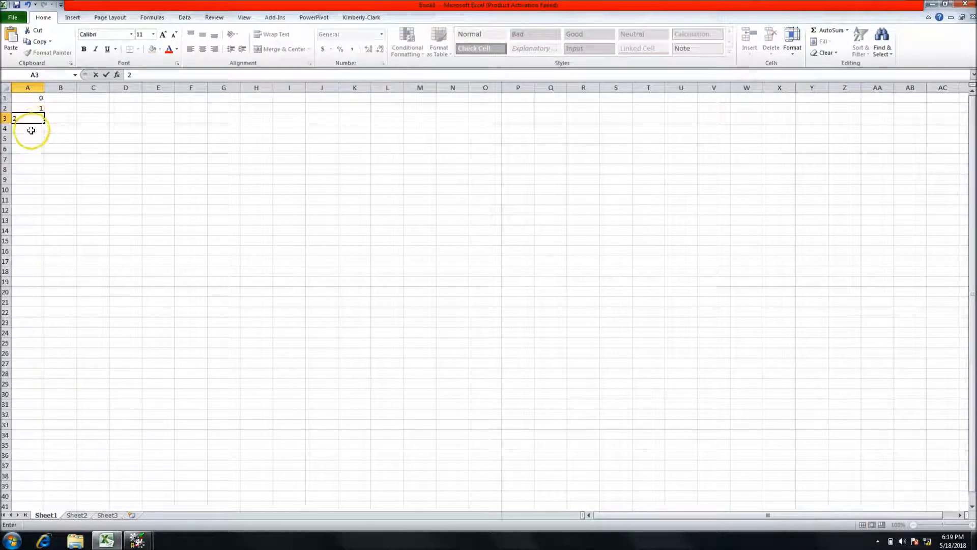
key("Enter")
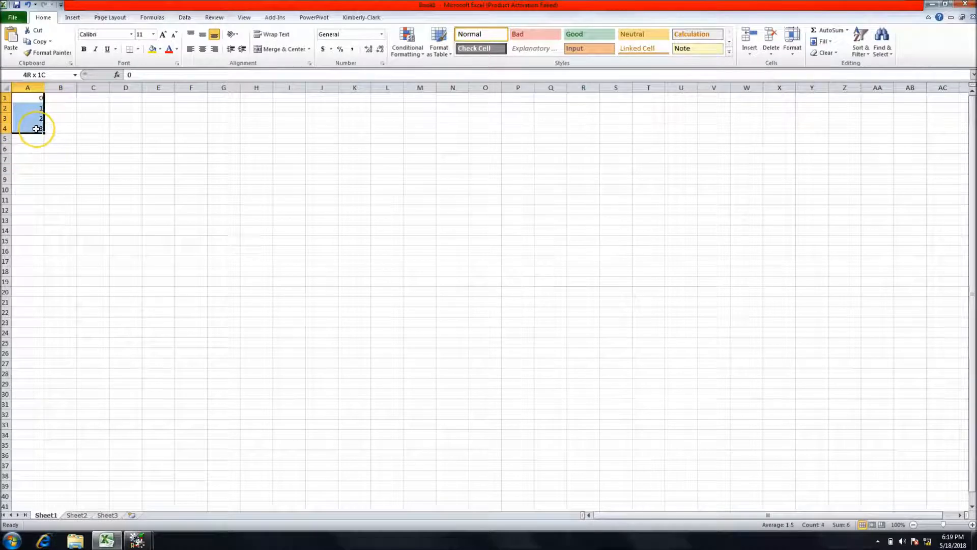
left_click(27, 98)
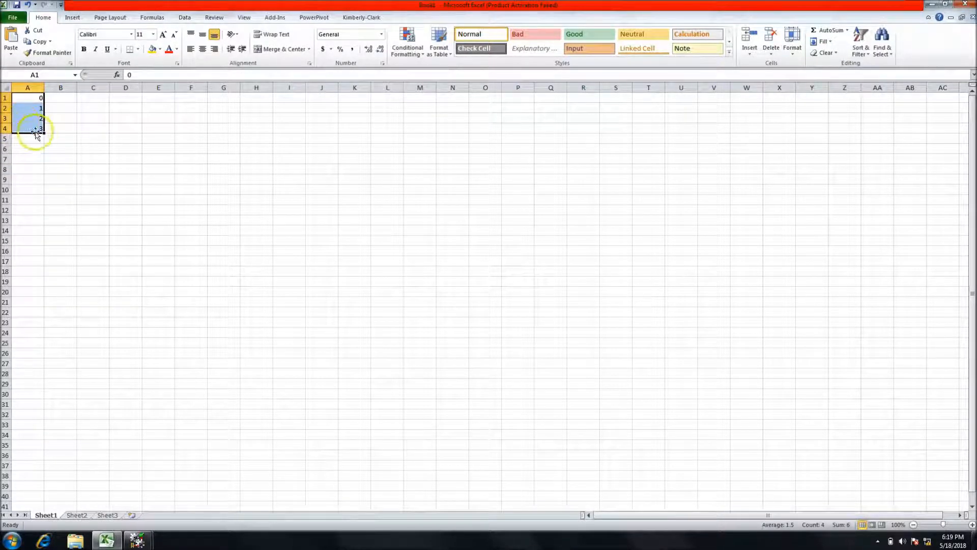
left_click_drag(36, 128, 38, 200)
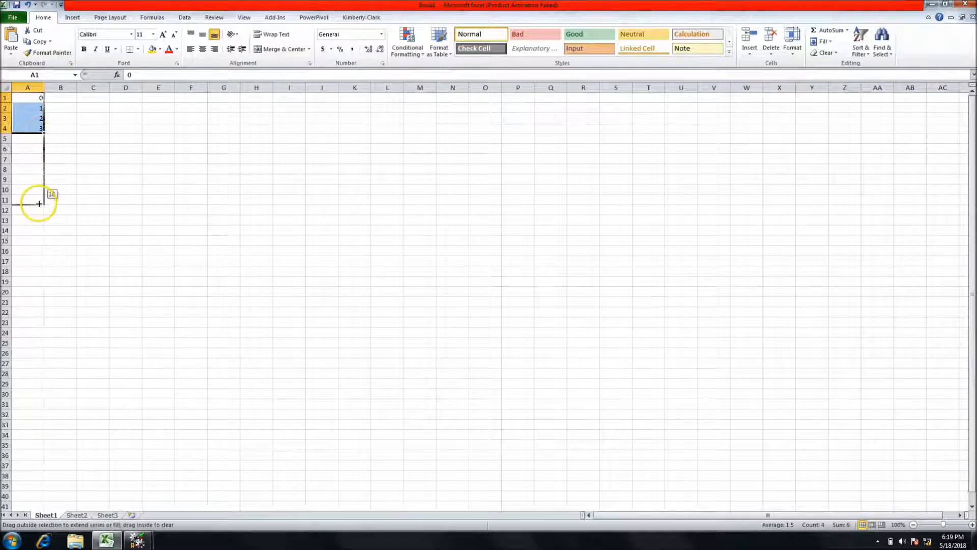
left_click_drag(39, 204, 51, 487)
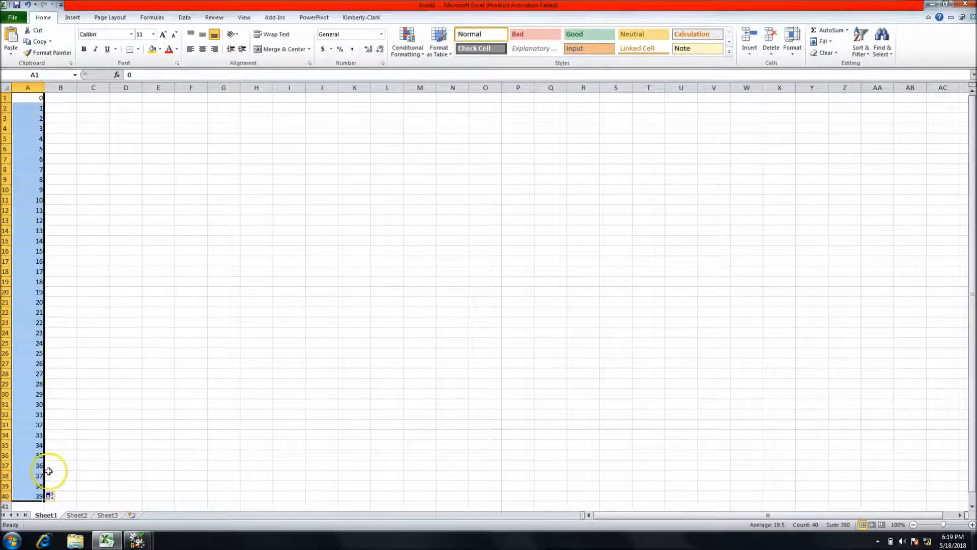
left_click(60, 97)
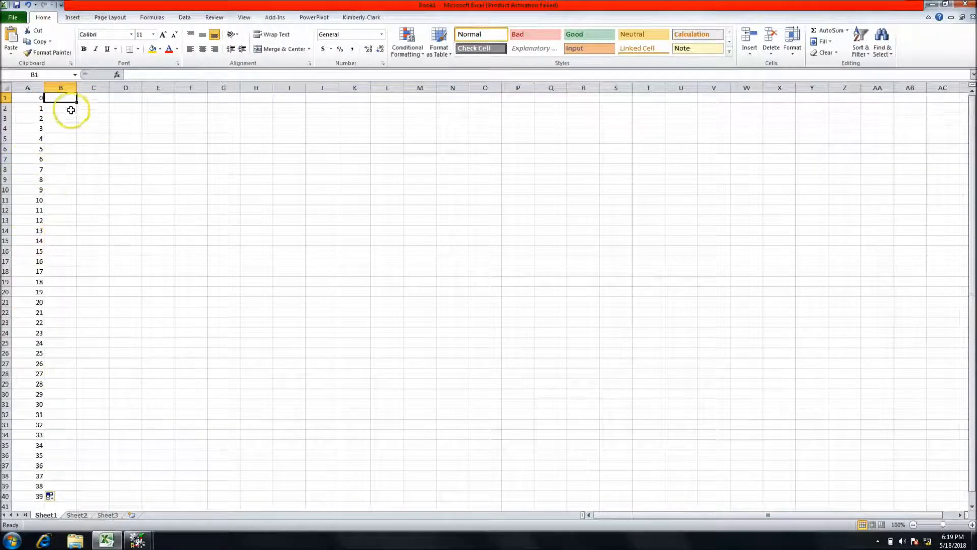
- Enter 0 in B1 and fill zeros down column B to row 40
double_click(60, 97)
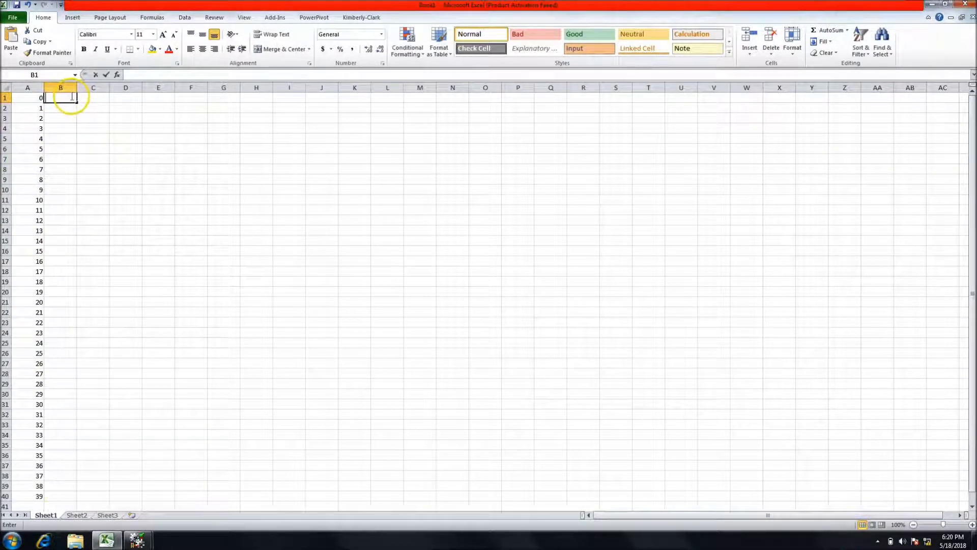
type("0")
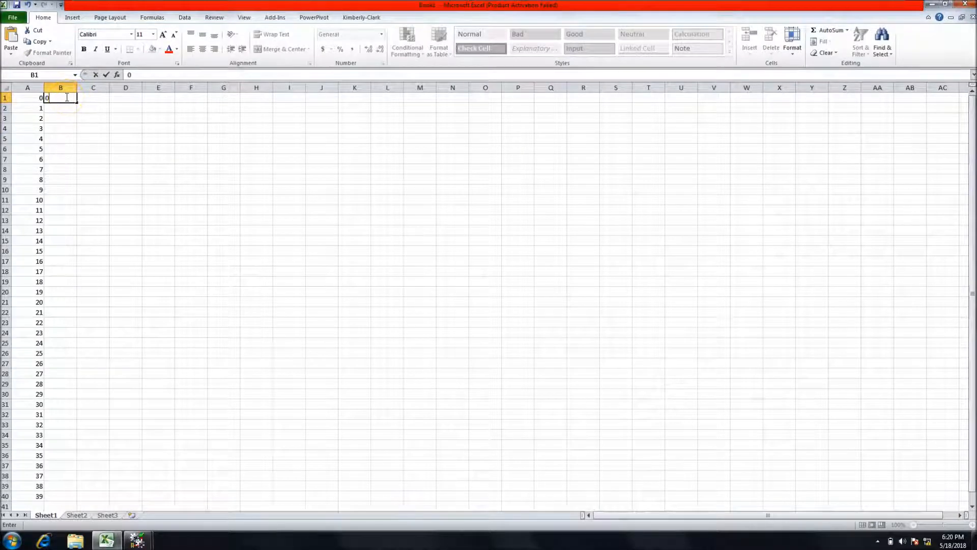
key("enter")
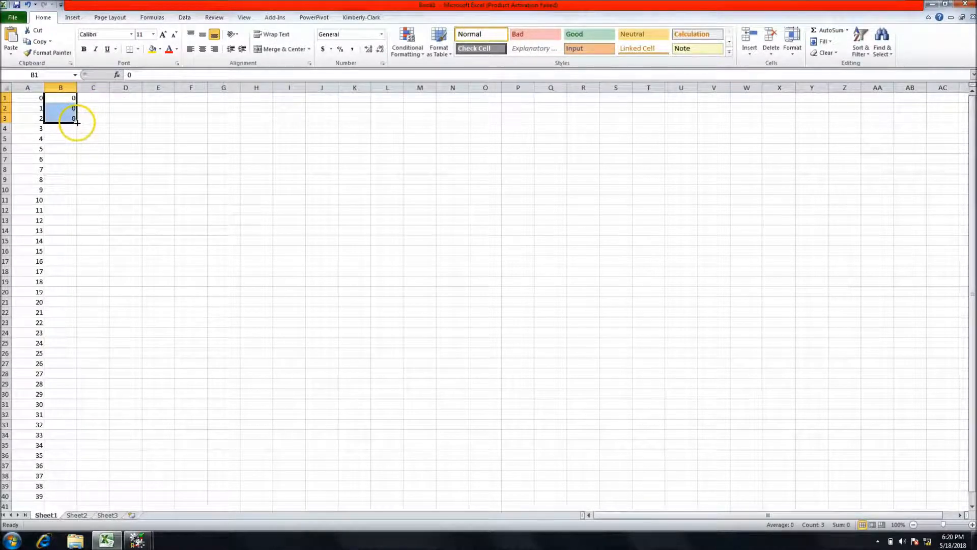
left_click_drag(77, 122, 71, 495)
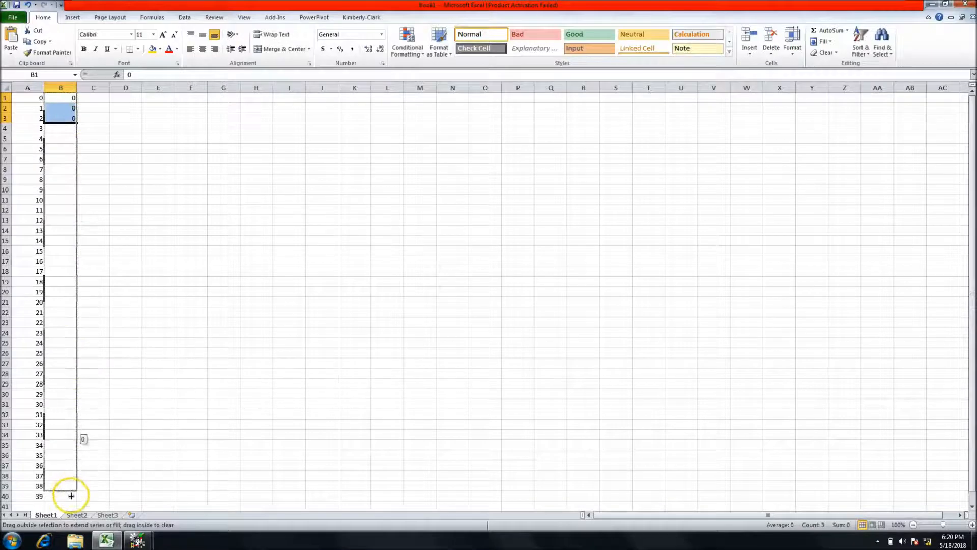
left_click_drag(70, 119, 71, 495)
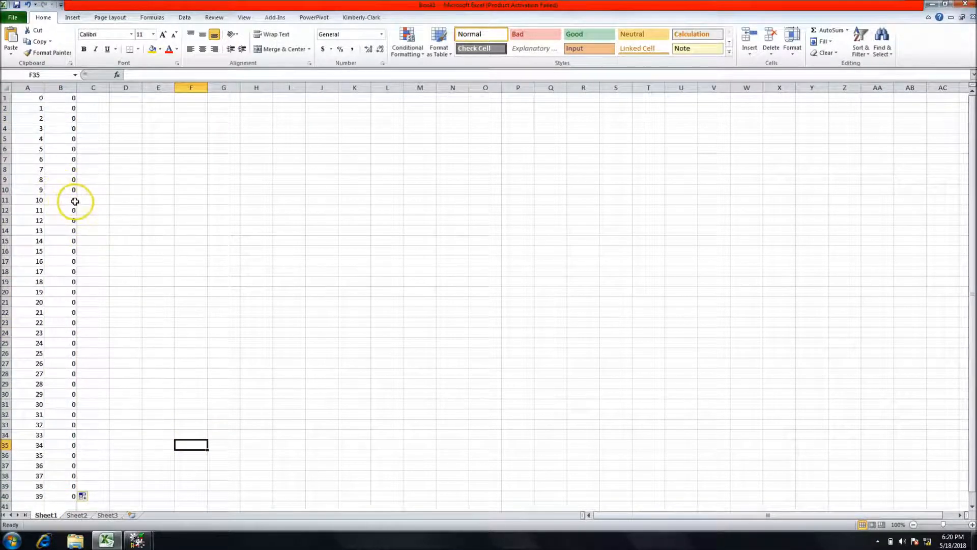
- Enter 10 in B11:B13 and fill the 10s down through row 20
double_click(60, 199)
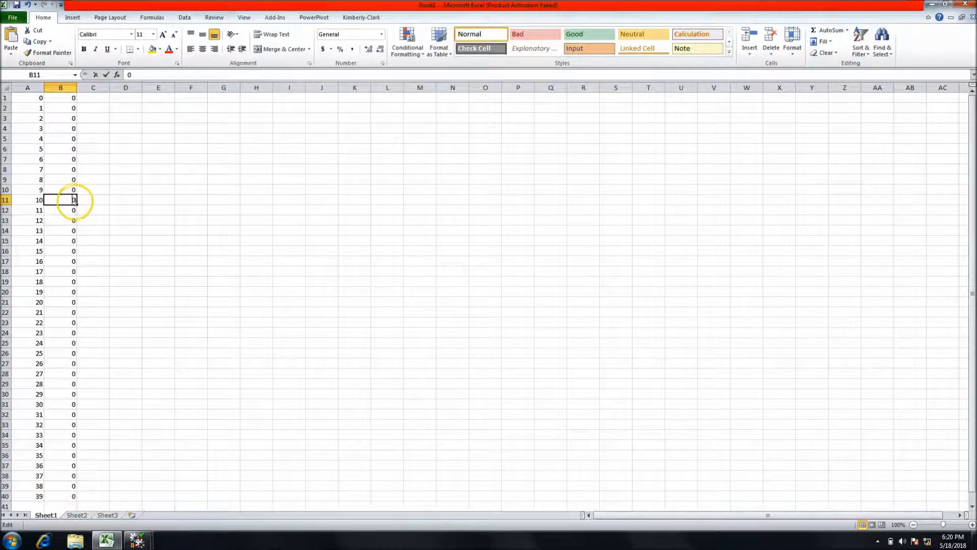
double_click(60, 200)
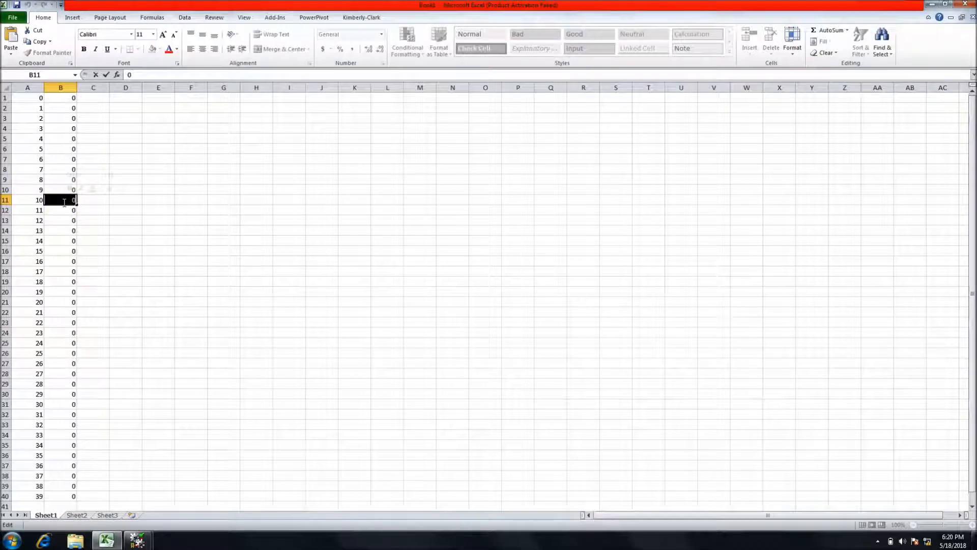
type("10")
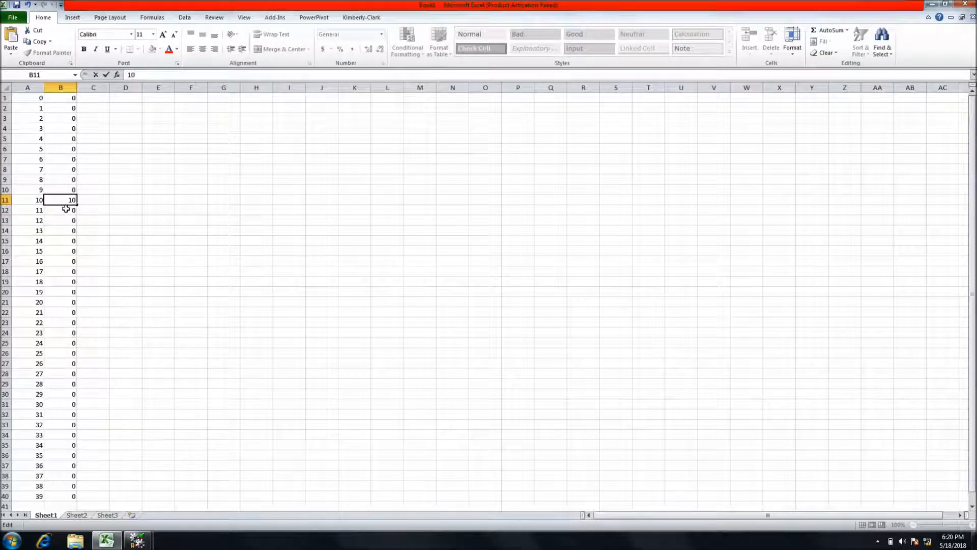
left_click(61, 210)
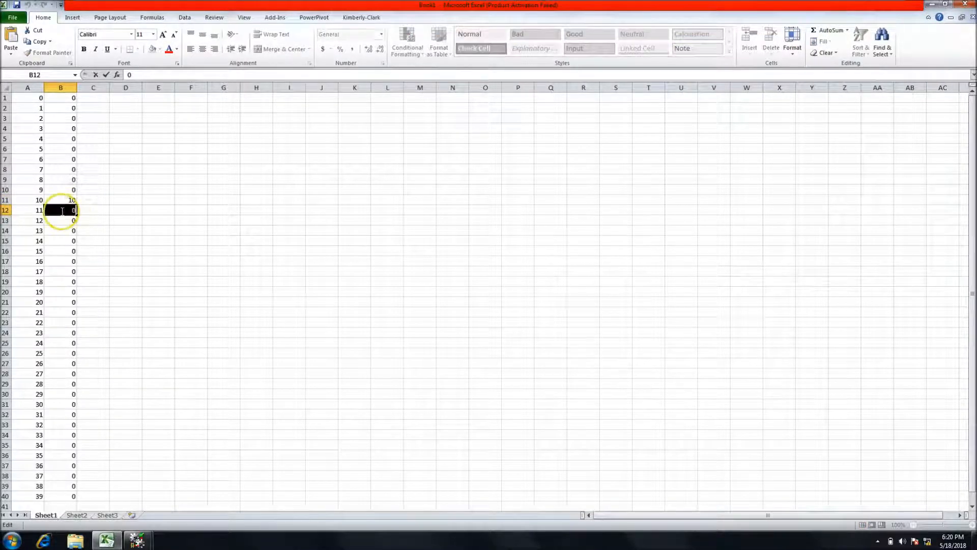
type("10")
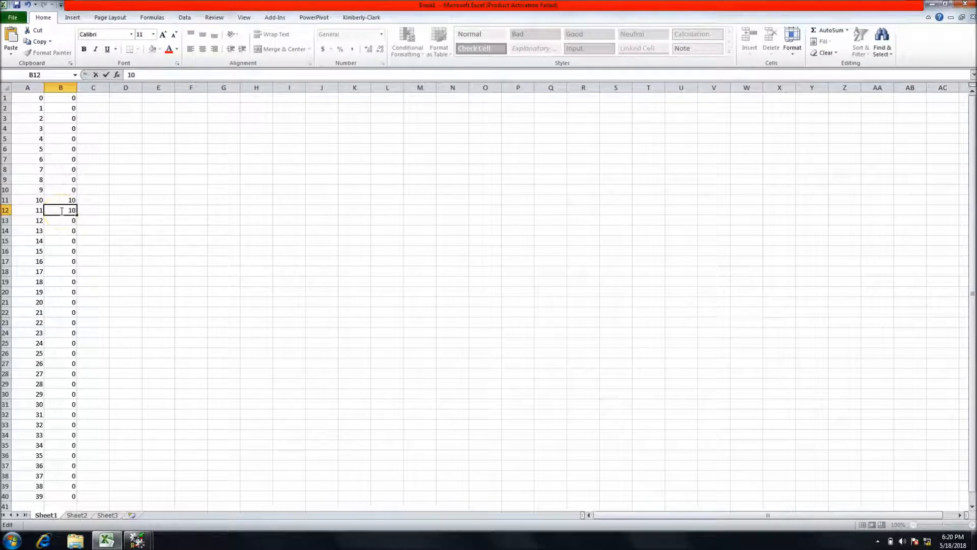
left_click(61, 220)
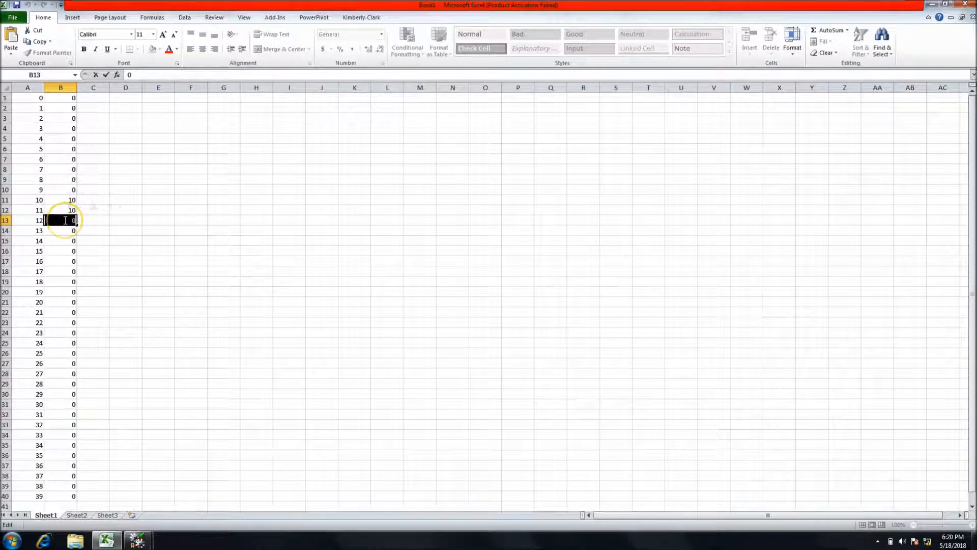
type("10")
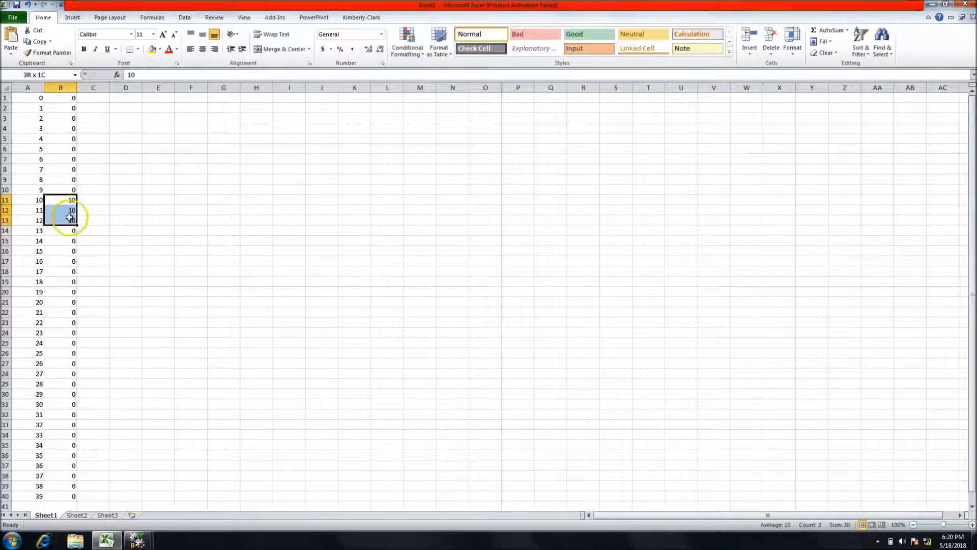
left_click_drag(72, 210, 73, 231)
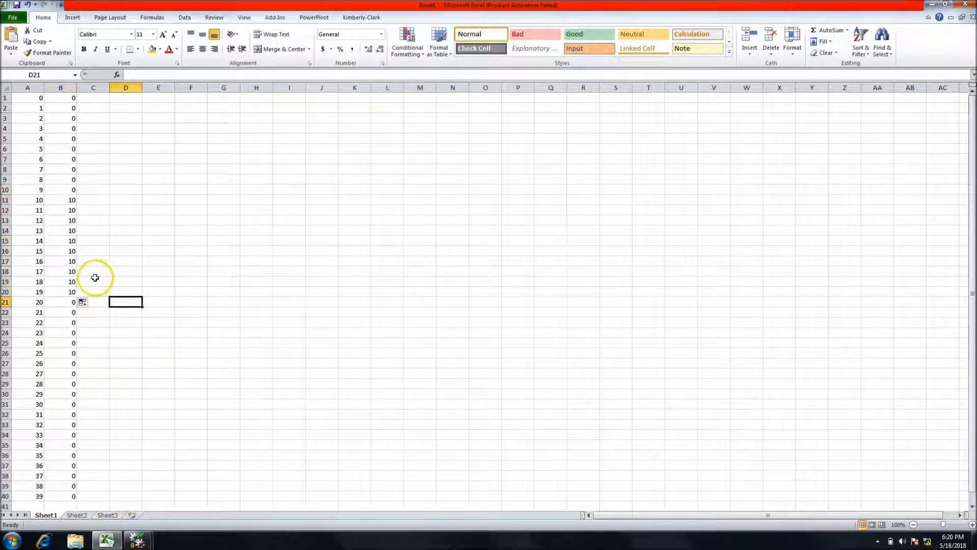
mouse_move(72, 349)
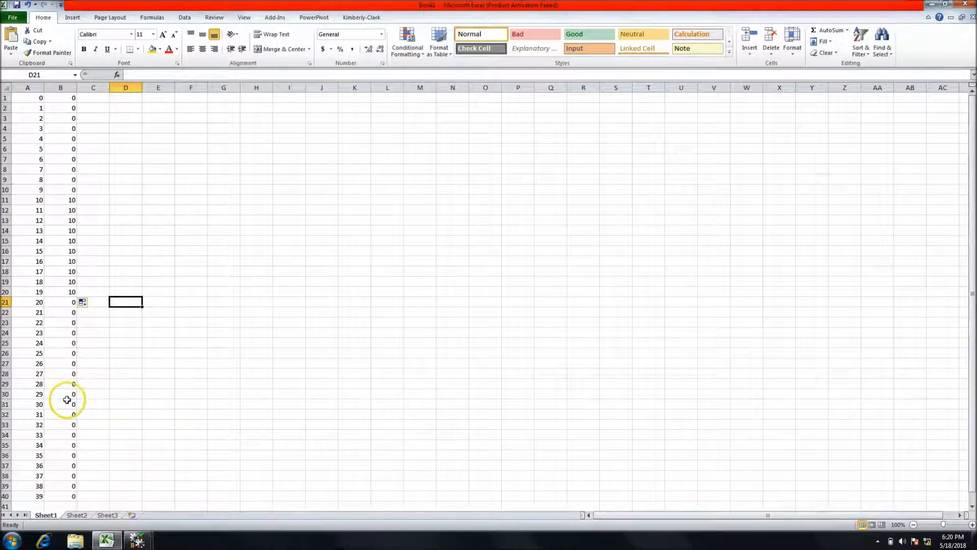
- Add the second pulse of 10s starting at master 30, then select A1:B40
left_click(60, 404)
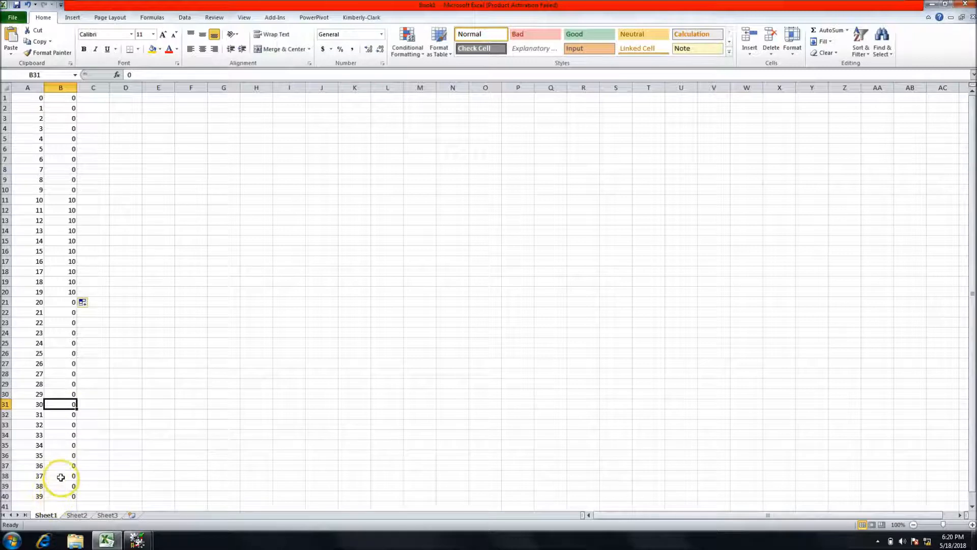
mouse_move(60, 468)
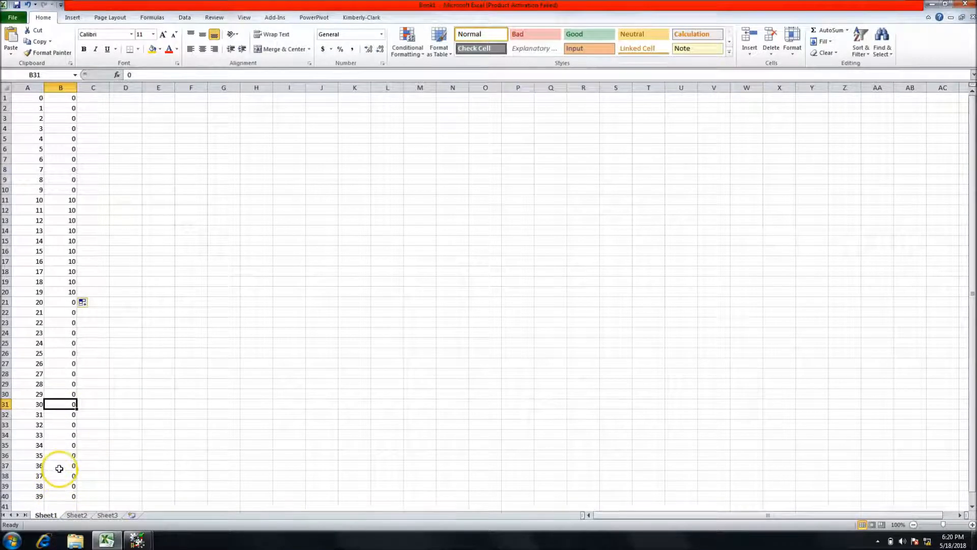
double_click(60, 403)
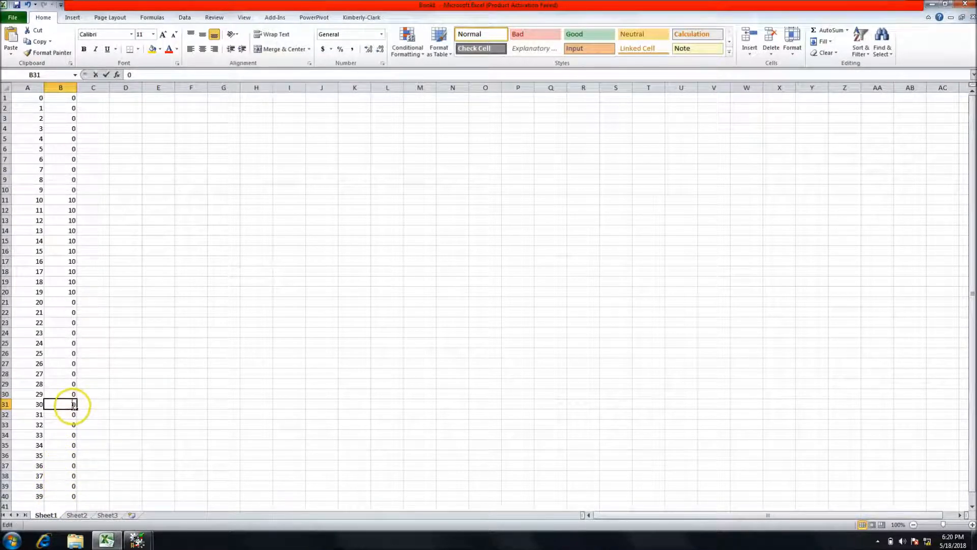
type("1")
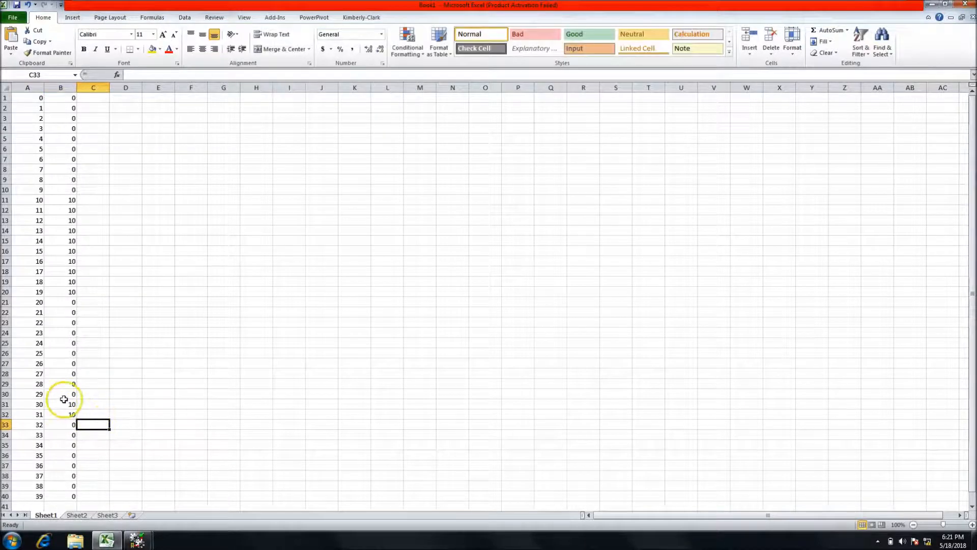
left_click_drag(60, 403, 61, 414)
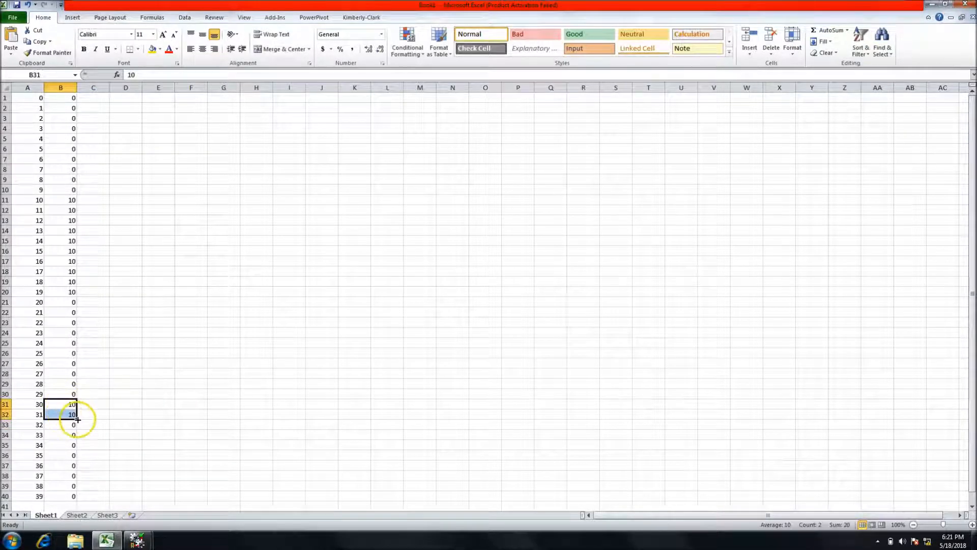
left_click_drag(73, 414, 72, 474)
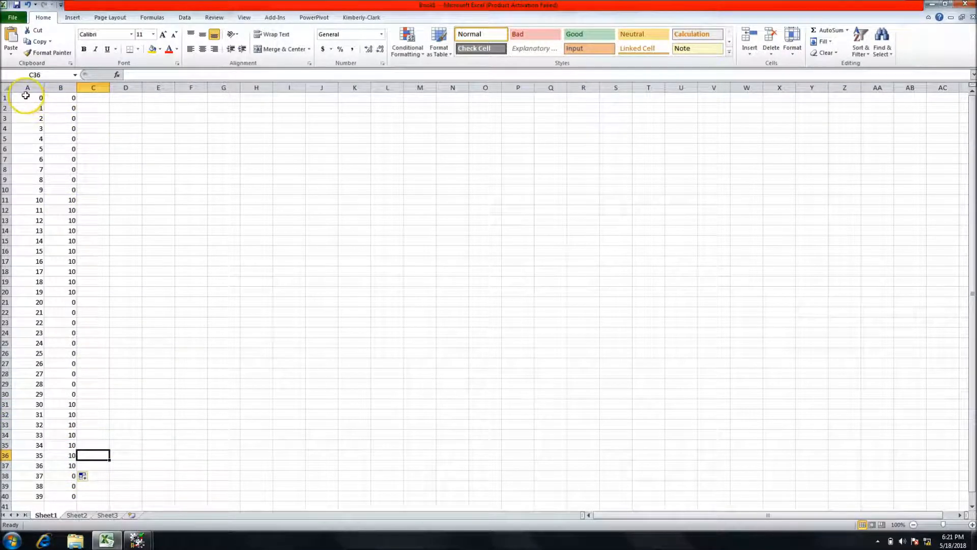
left_click_drag(27, 97, 61, 302)
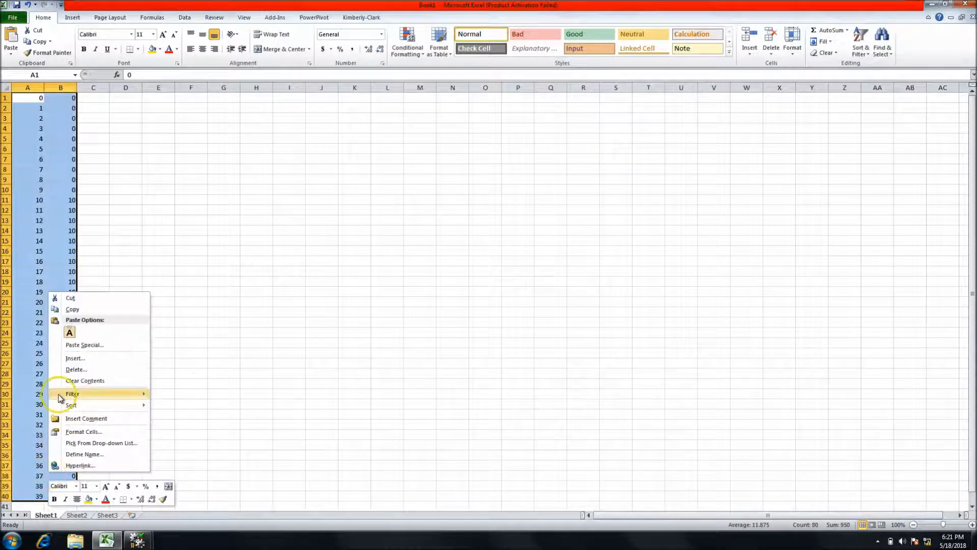
mouse_move(72, 308)
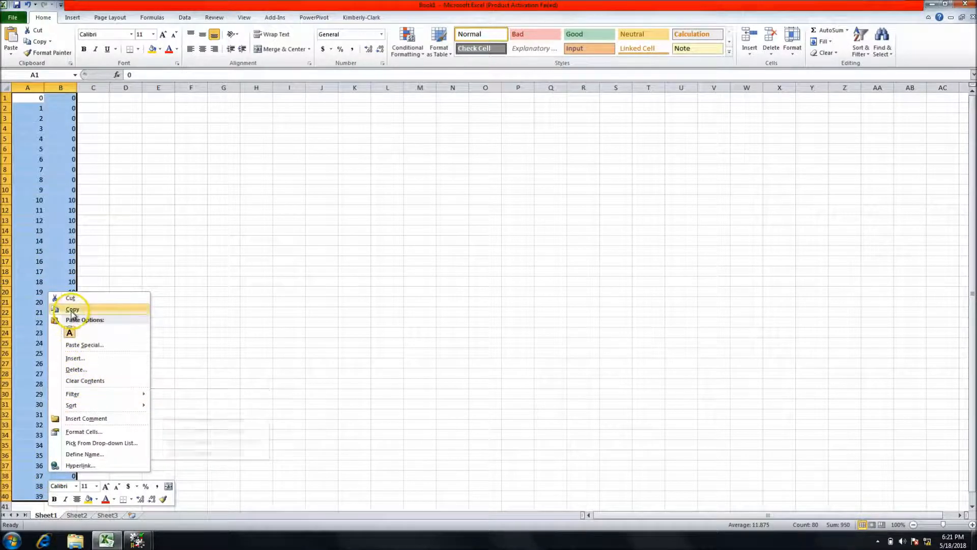
- Copy the A1:B40 table and switch to the SimpleMATC project
left_click(73, 310)
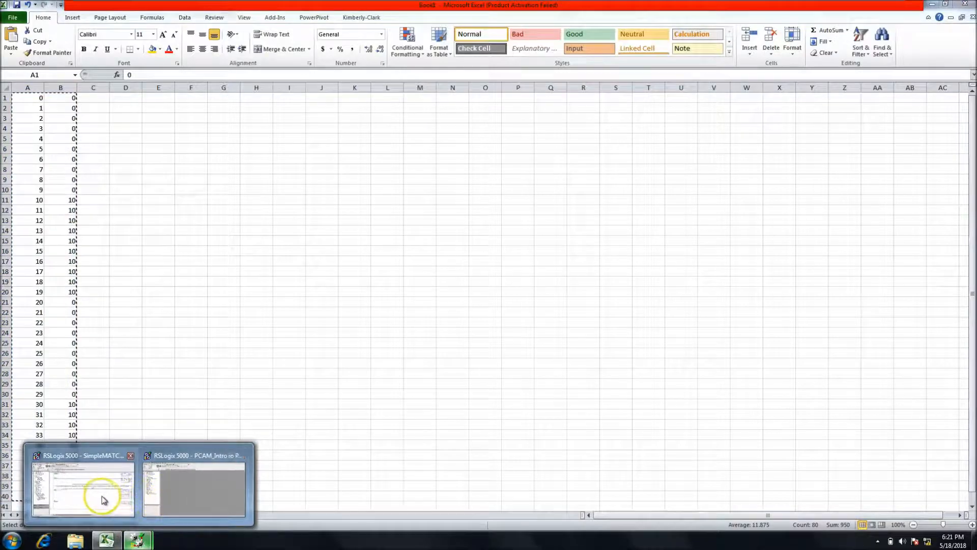
left_click(83, 489)
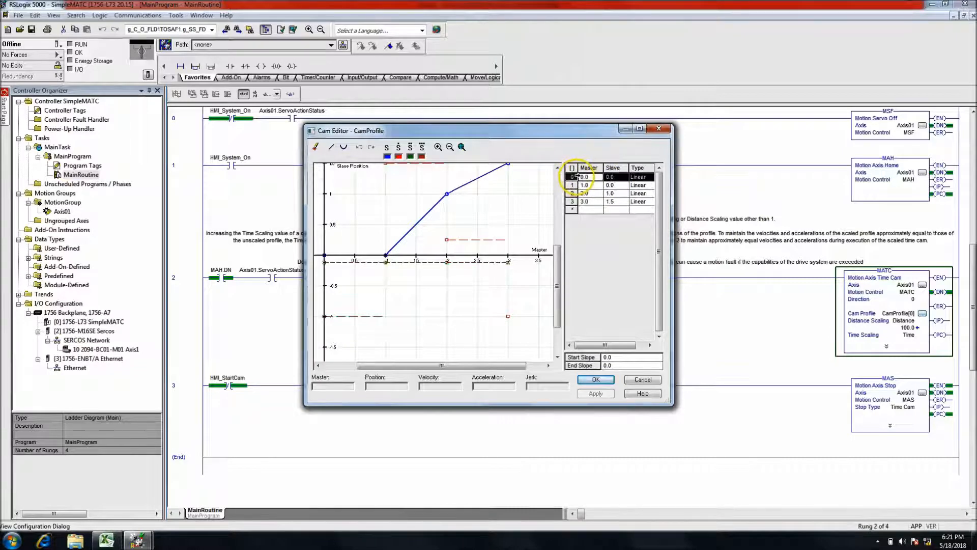
- Paste the 40 Excel points into the cam point list and apply them
right_click(584, 176)
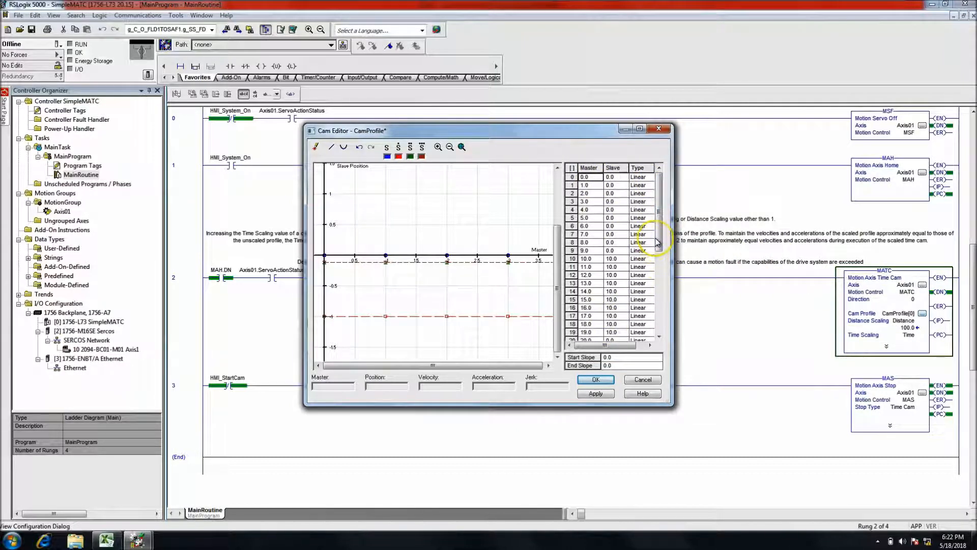
scroll("down", 3)
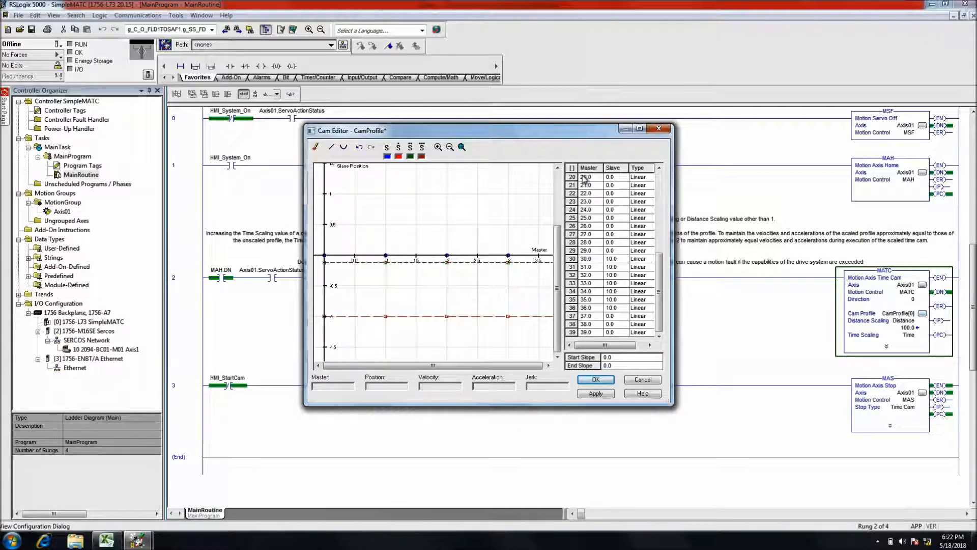
left_click(595, 394)
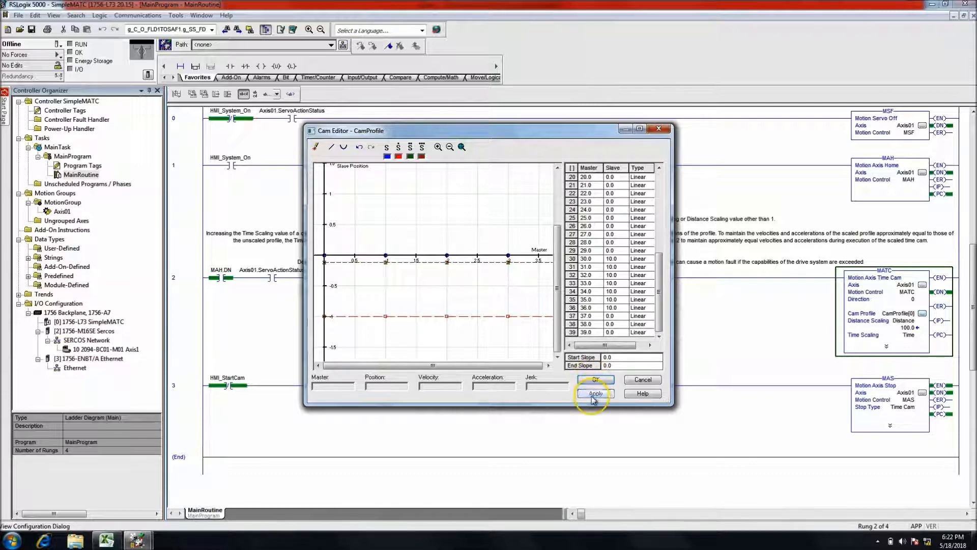
left_click(594, 380)
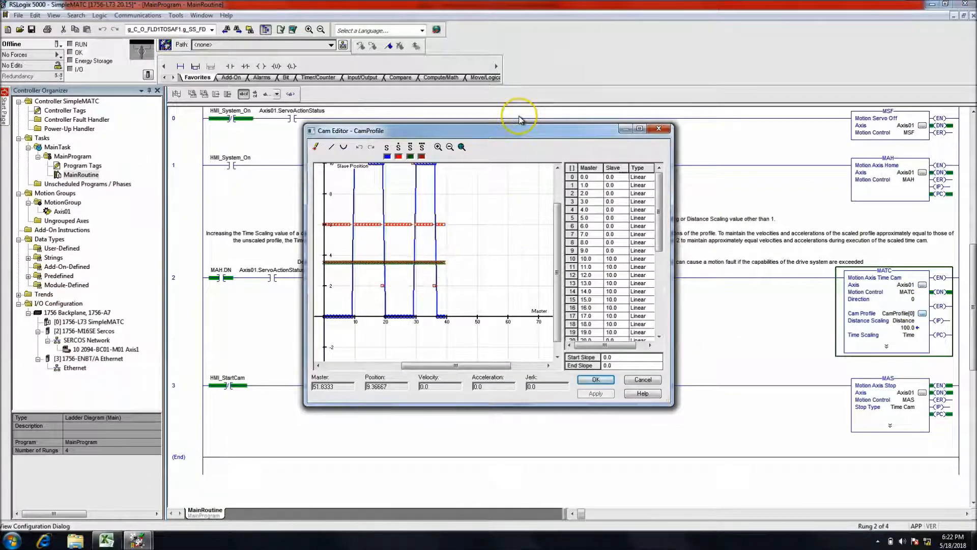
- Set the slave value near row 19 to 0 and apply the cam profile
left_click_drag(517, 130, 524, 91)
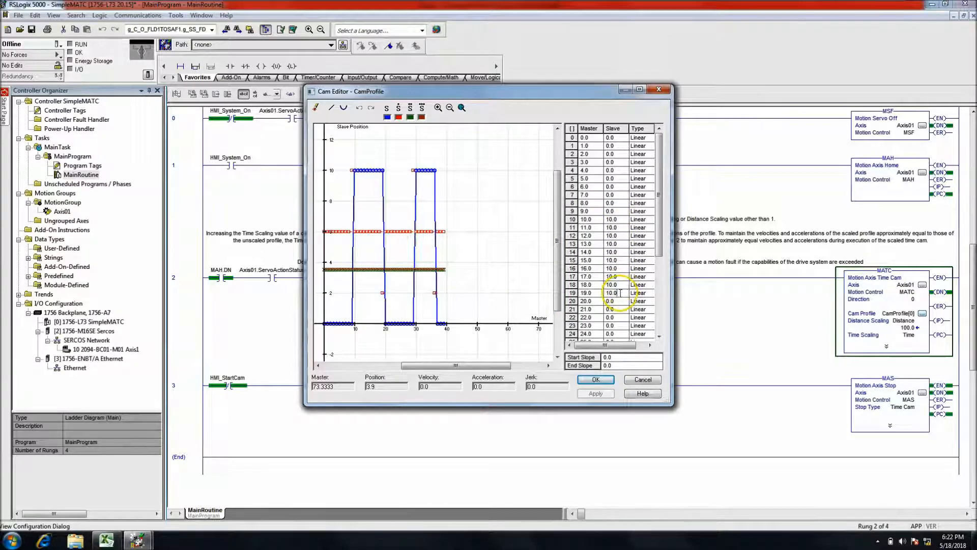
type("0")
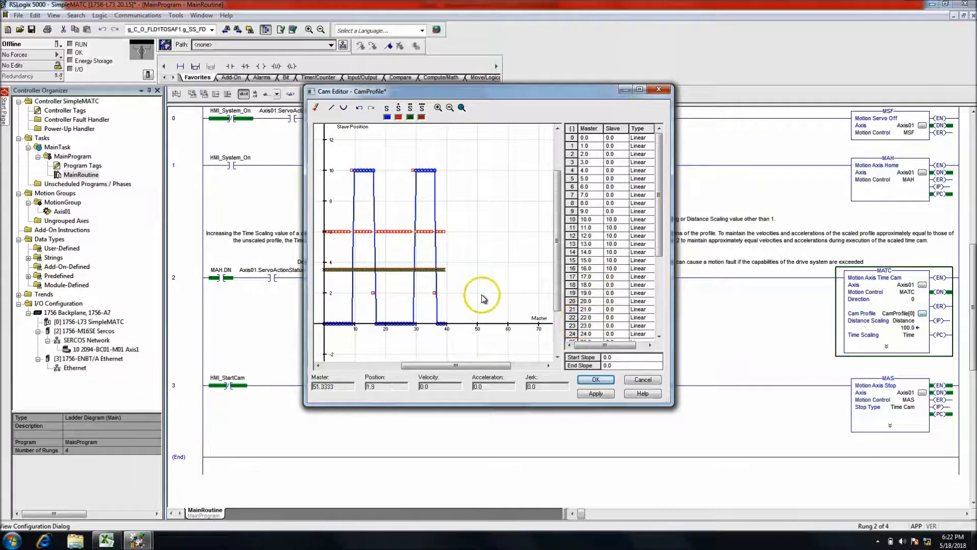
left_click(595, 393)
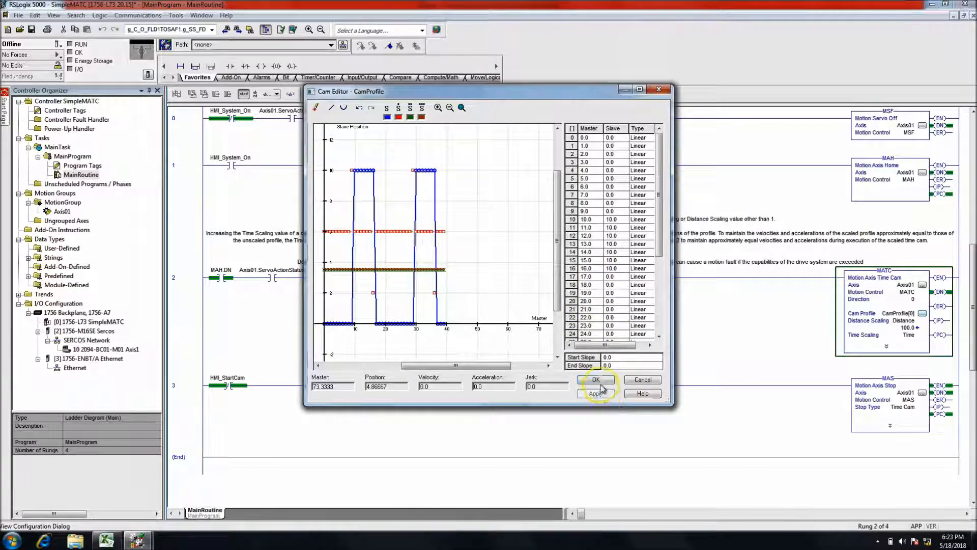
mouse_move(539, 330)
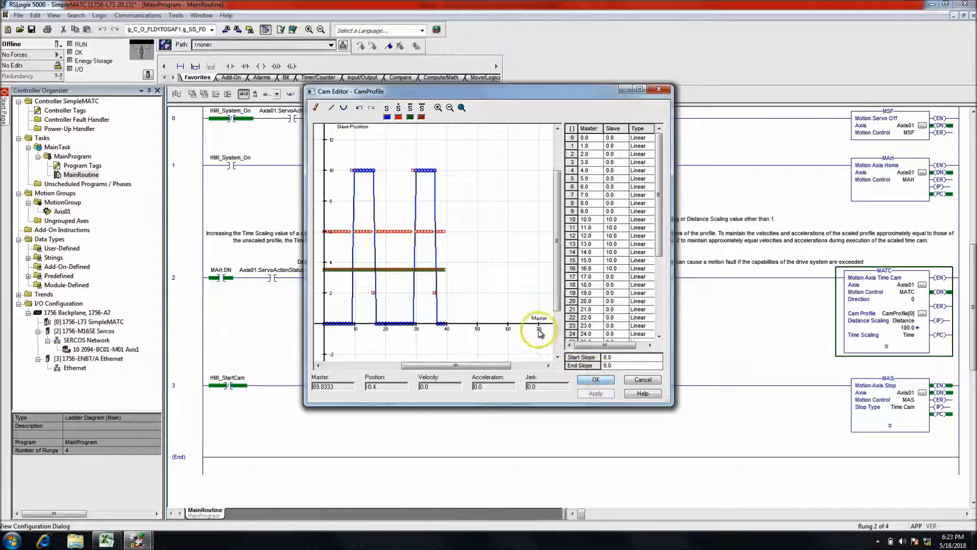
left_click(594, 378)
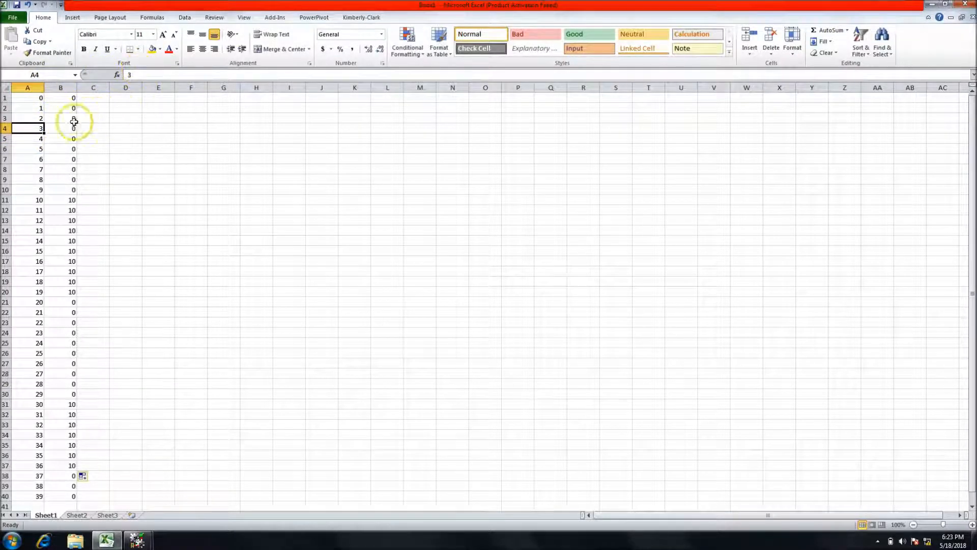
- Select column B's slave values, then copy the full A1:B40 table
left_click(60, 127)
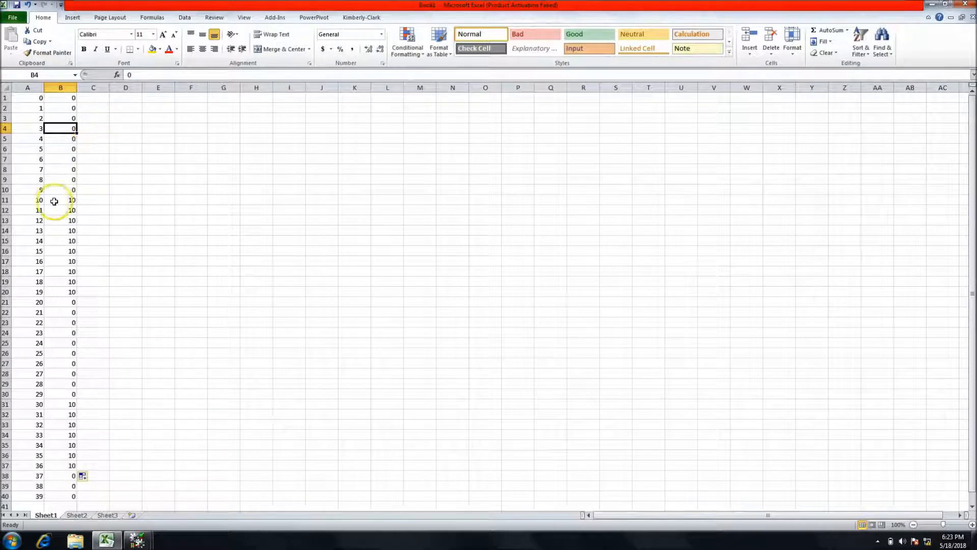
mouse_move(80, 192)
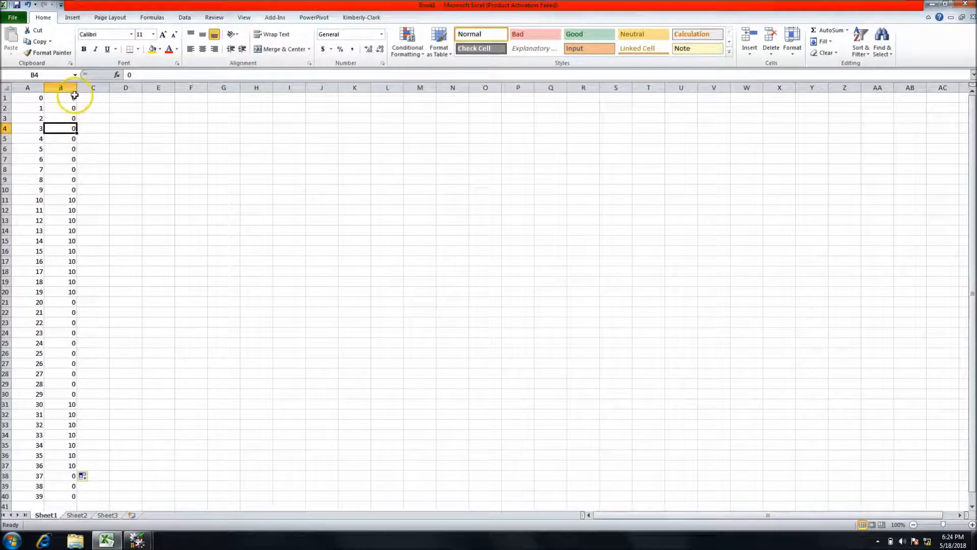
left_click_drag(60, 98, 60, 148)
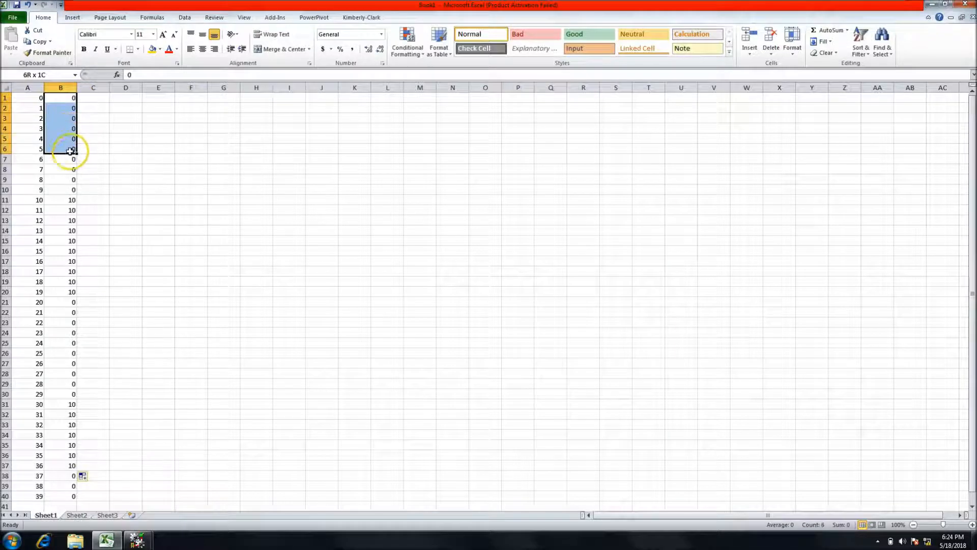
left_click_drag(72, 149, 72, 261)
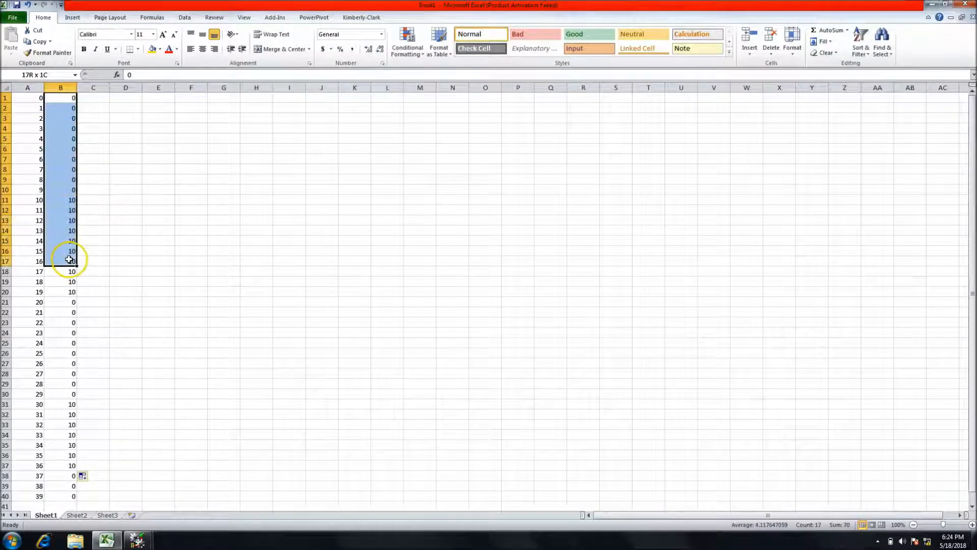
left_click_drag(69, 260, 69, 475)
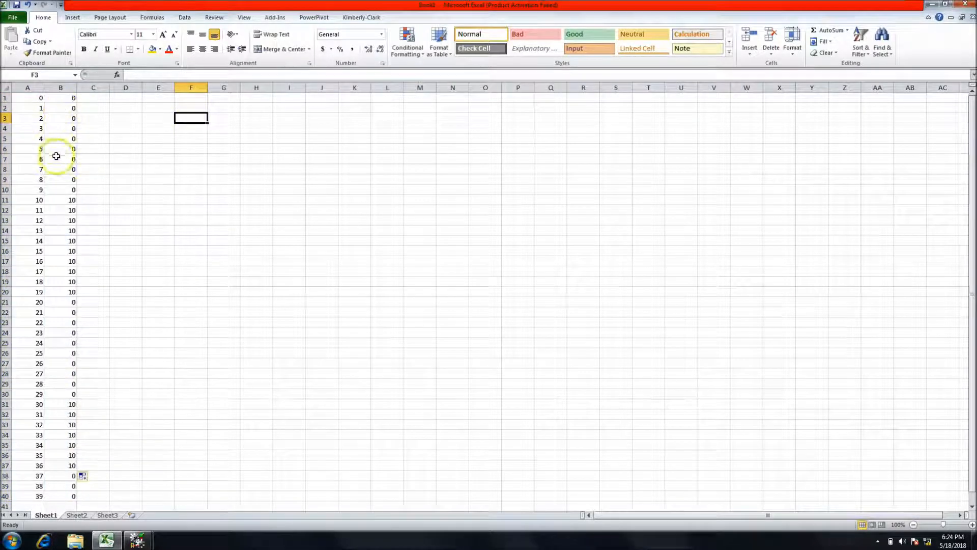
mouse_move(76, 189)
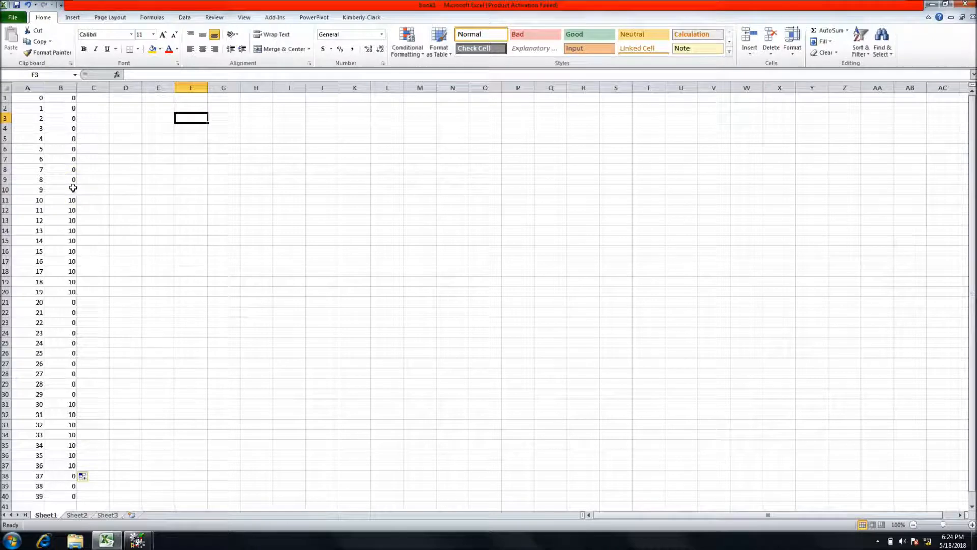
left_click_drag(28, 98, 61, 403)
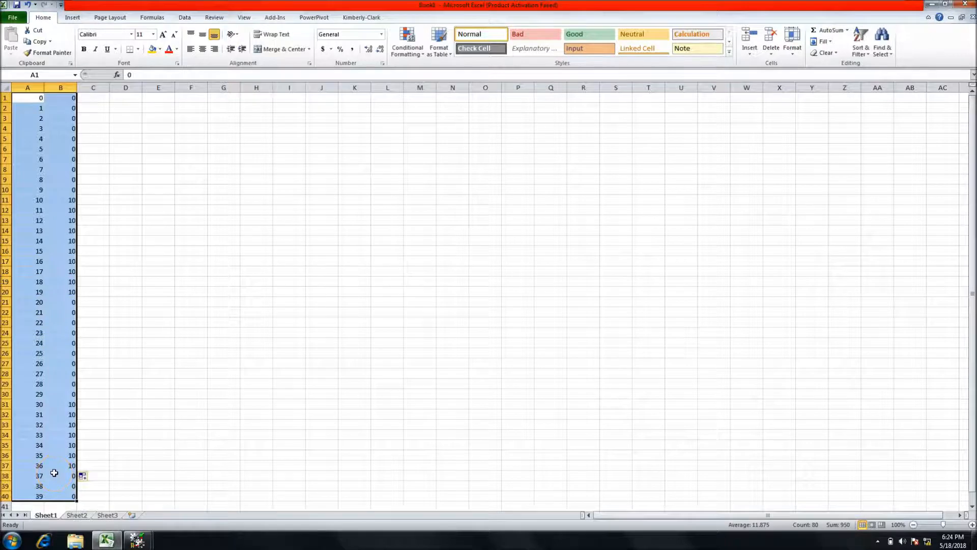
right_click(53, 473)
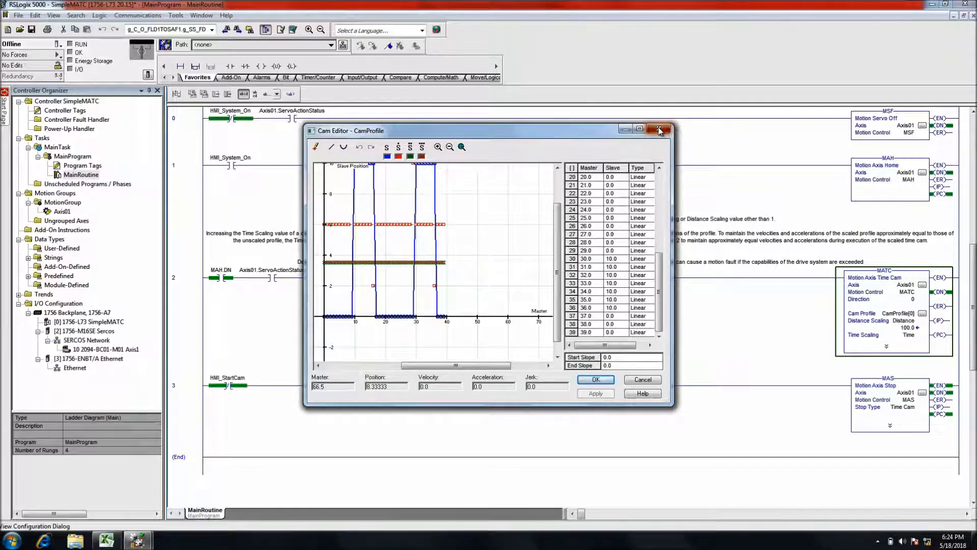
- Close the Cam Editor and close the Excel workbook without saving
left_click(659, 129)
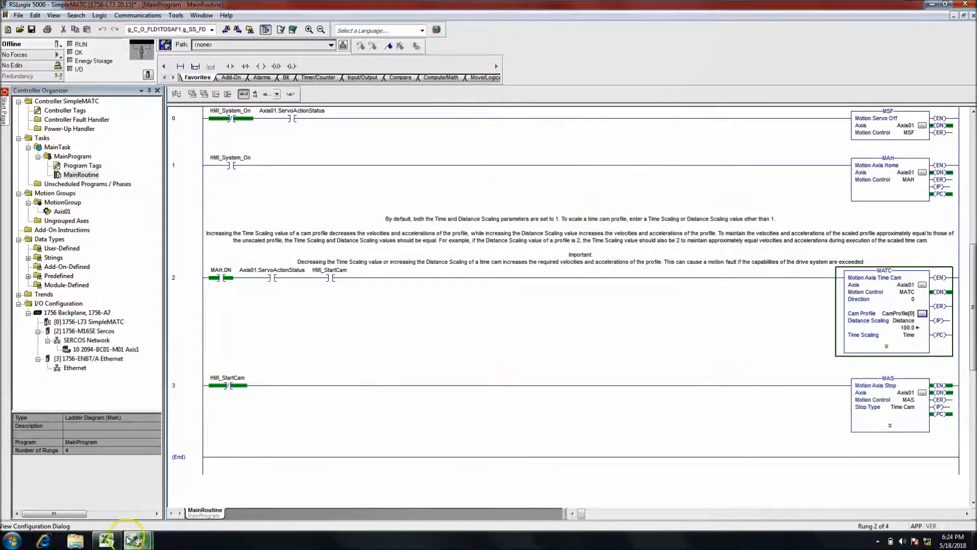
left_click(108, 539)
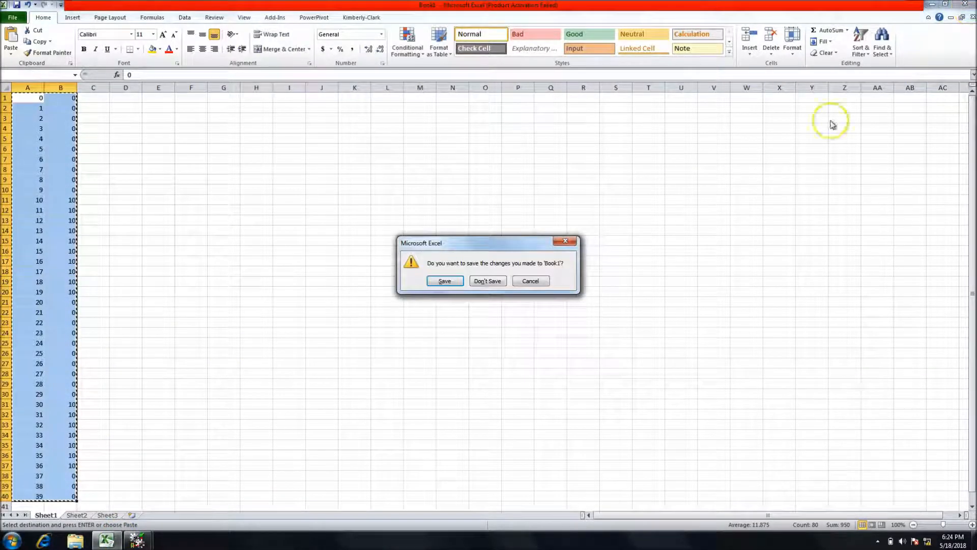
mouse_move(488, 280)
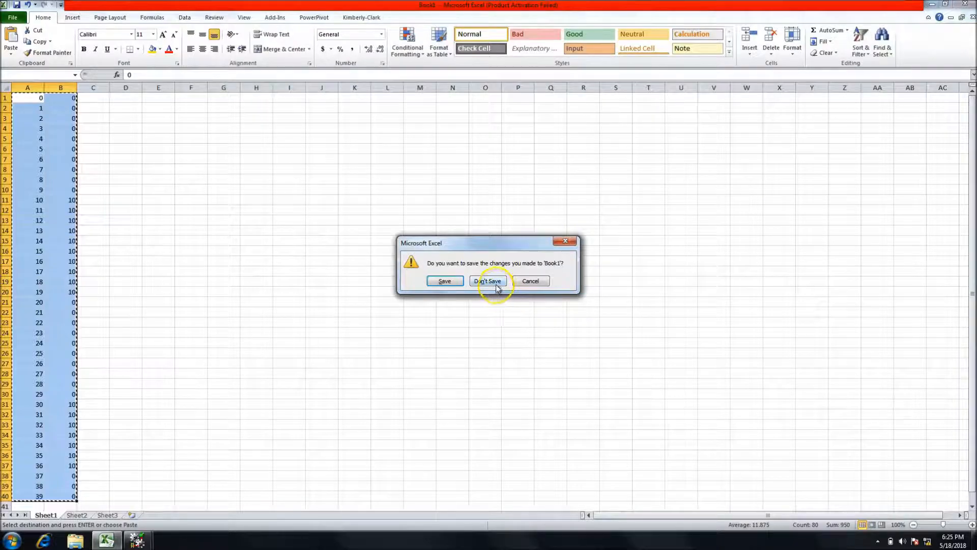
left_click(488, 280)
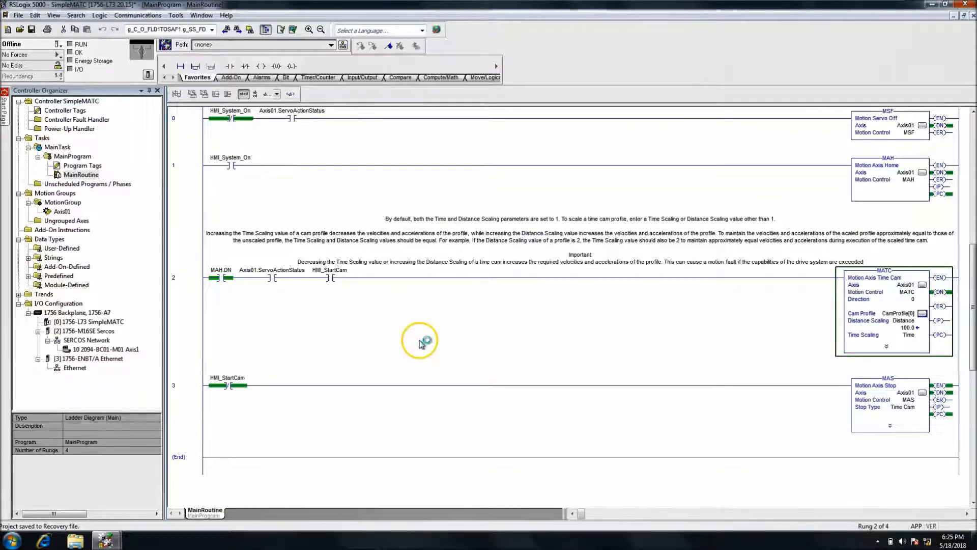
mouse_move(421, 345)
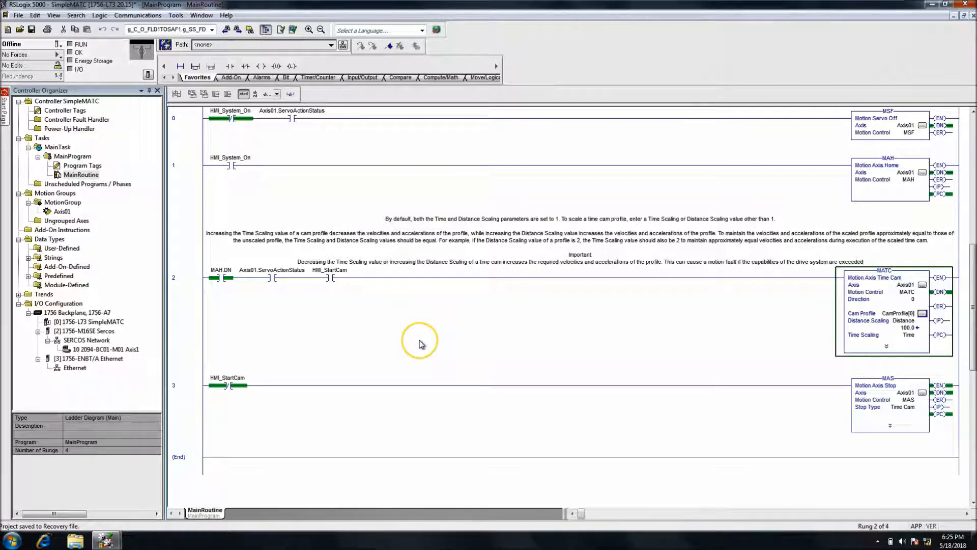